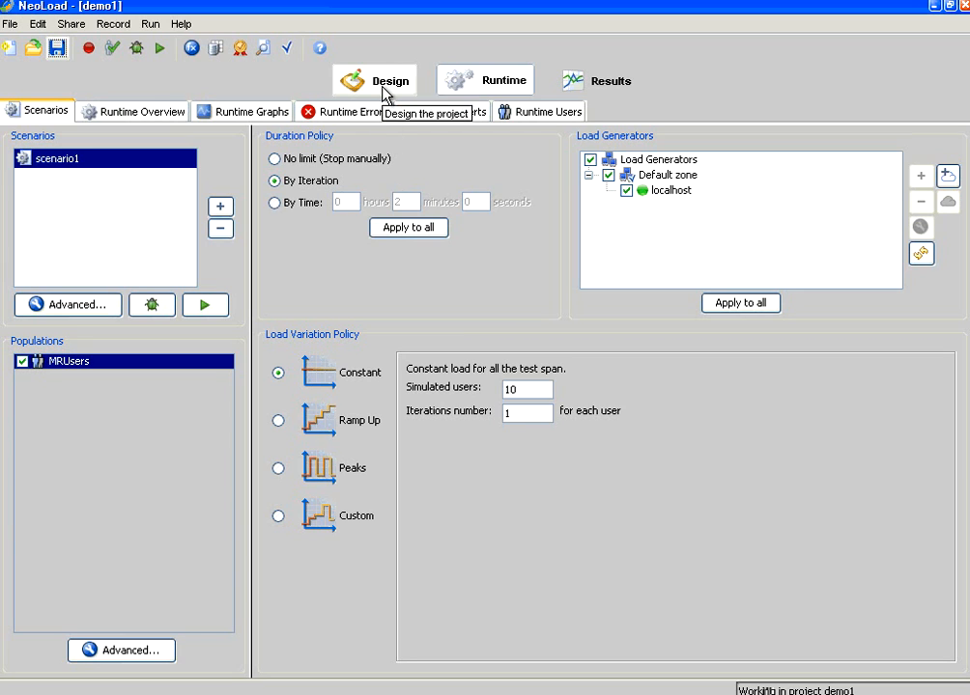
# In Design, collapse the MR and Logout containers and select the MaterialRequest profile
pyautogui.click(375, 80)
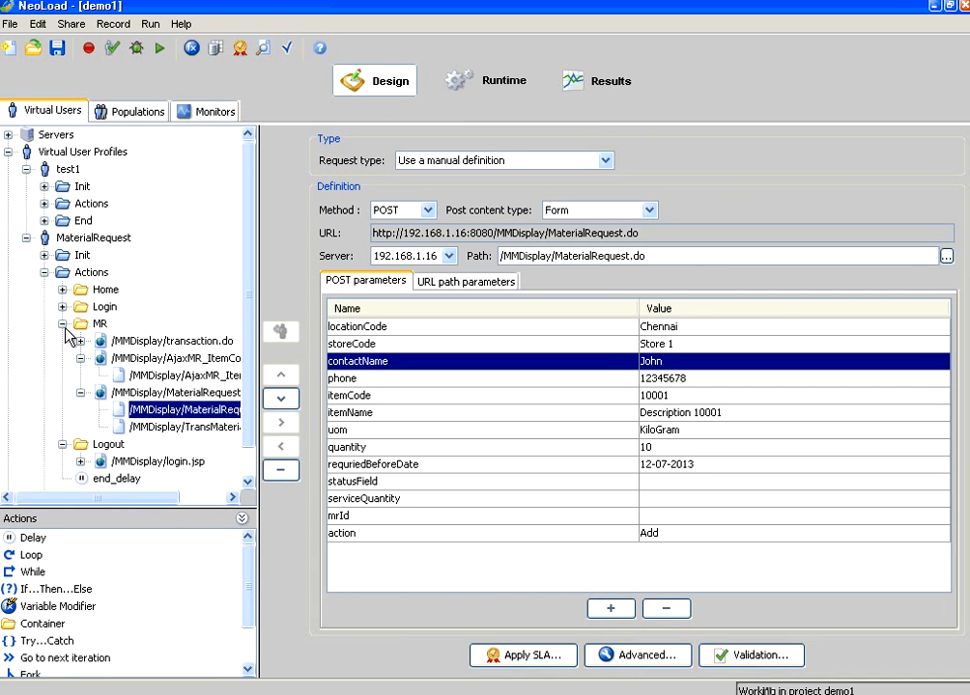
pyautogui.click(100, 324)
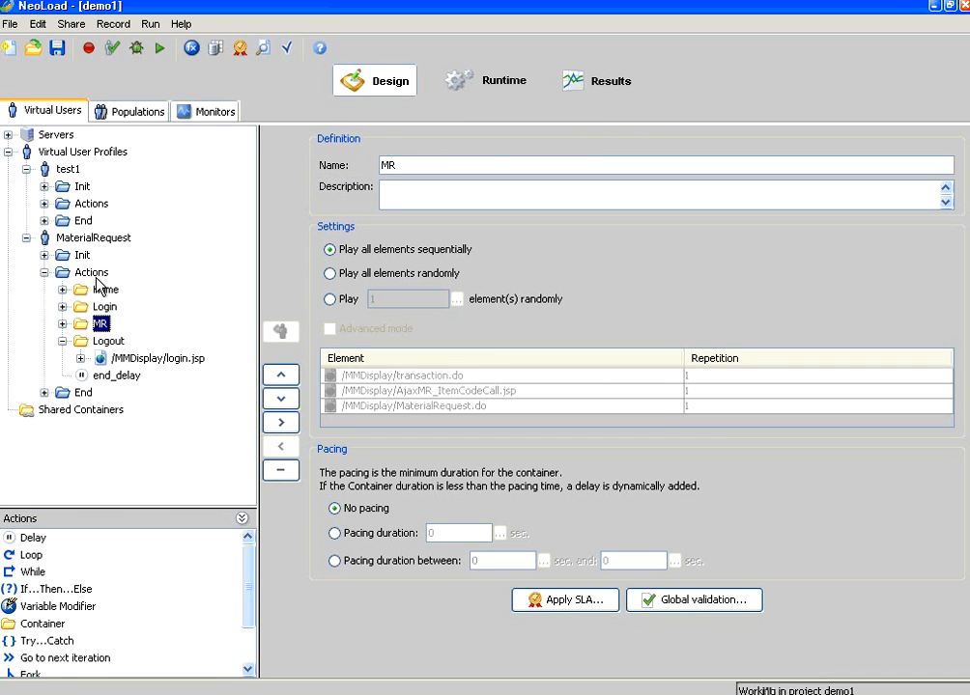
pyautogui.click(91, 271)
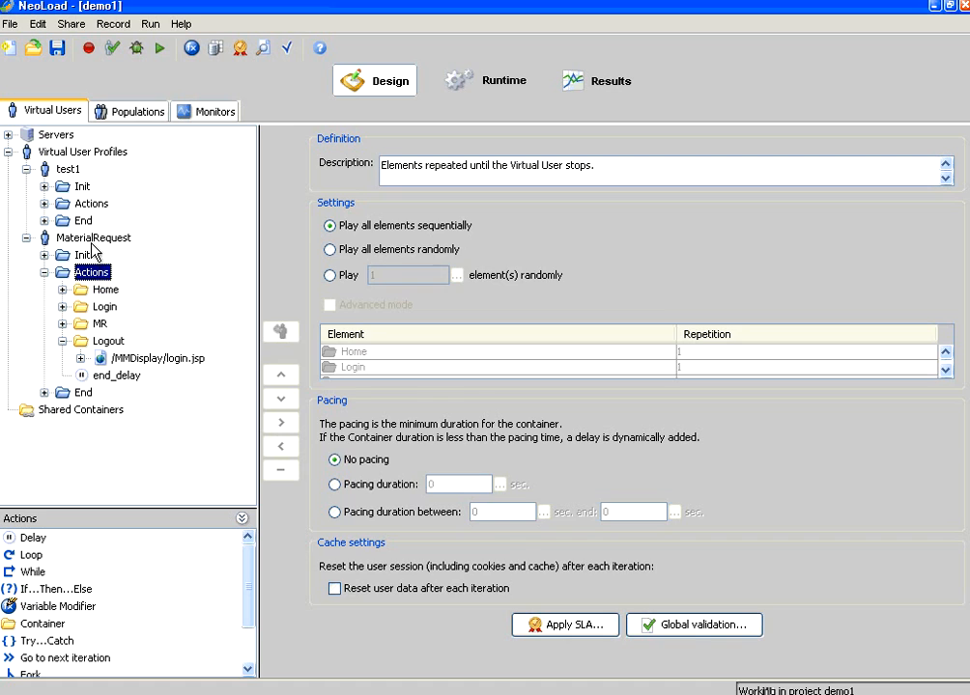
pyautogui.click(94, 238)
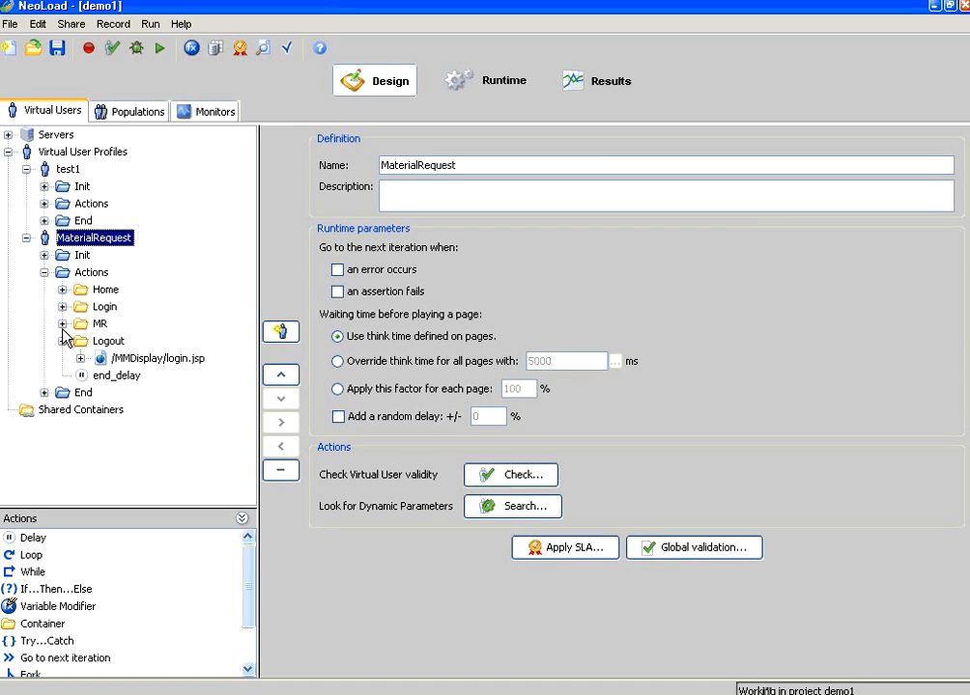
pyautogui.click(485, 81)
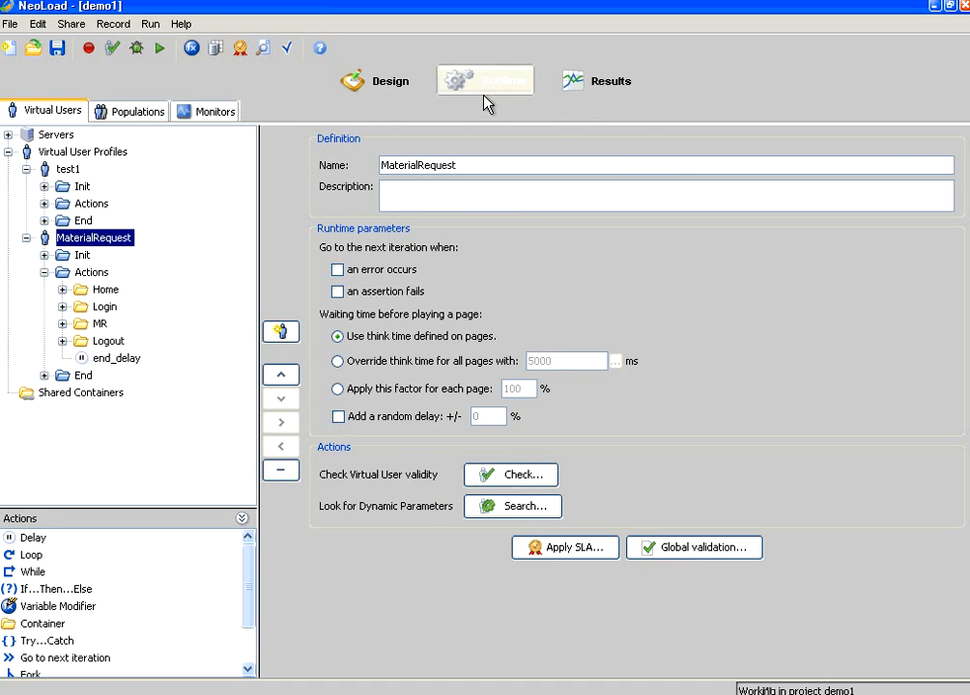
# Set scenario1 to 5 simulated users with a By Time duration, then save the project
pyautogui.click(484, 80)
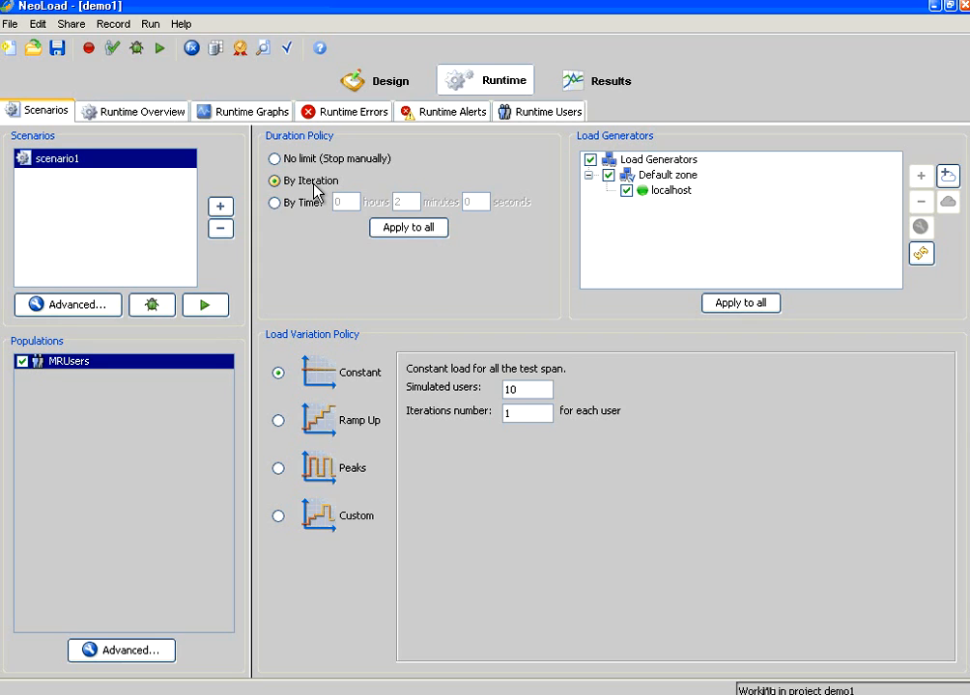
pyautogui.moveTo(314, 185)
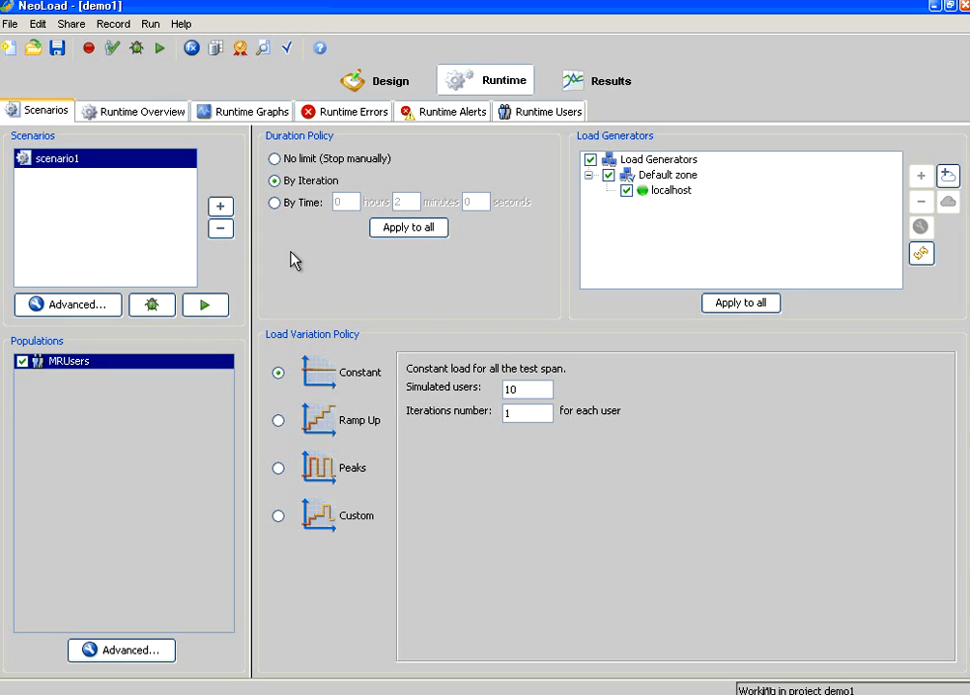
pyautogui.click(274, 202)
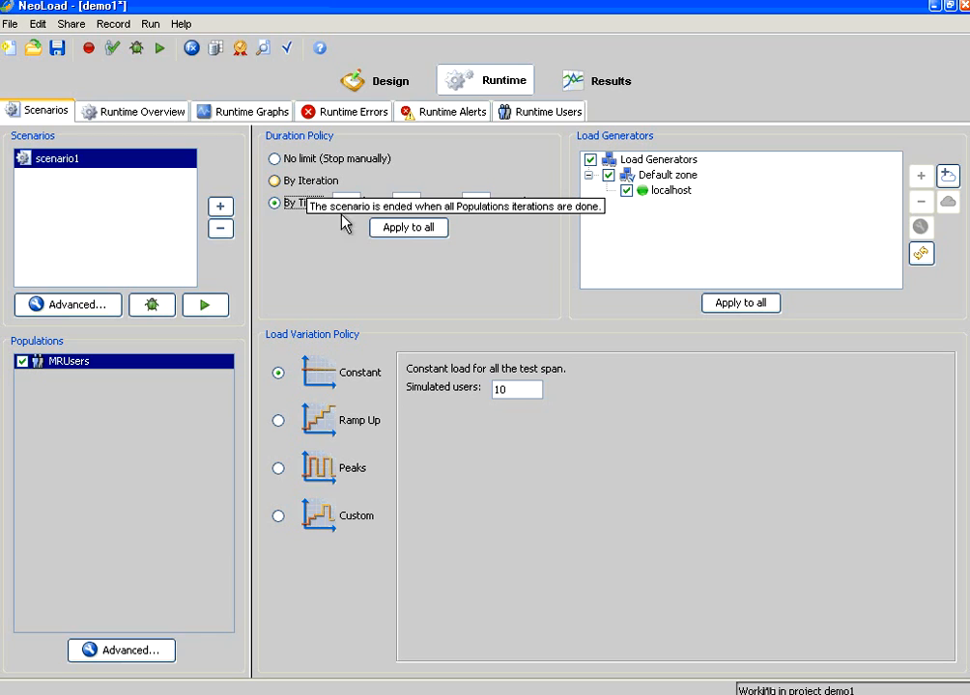
pyautogui.click(274, 181)
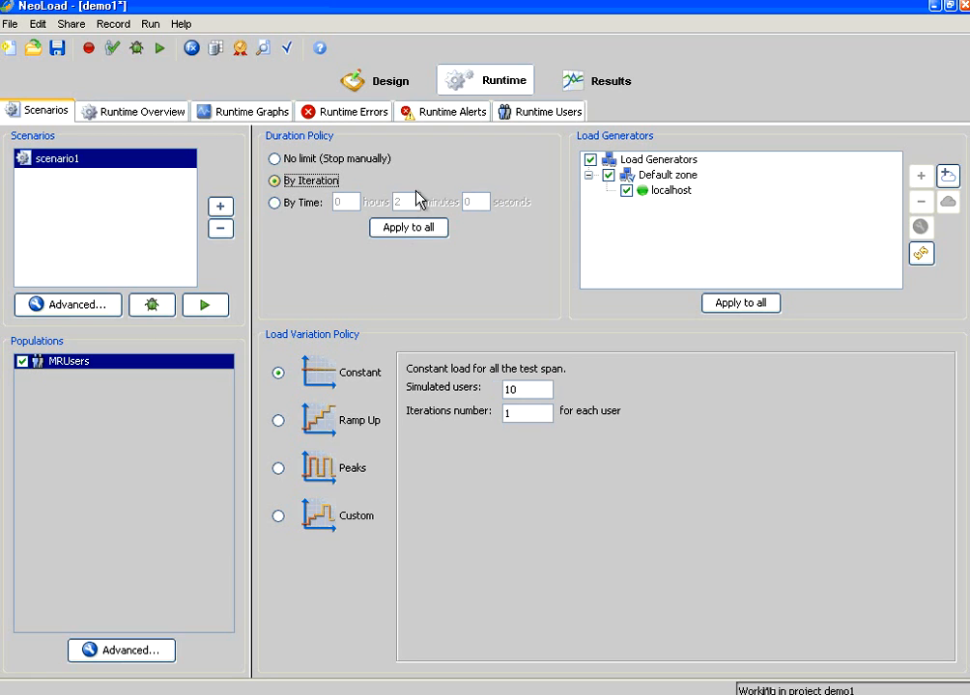
pyautogui.click(526, 389)
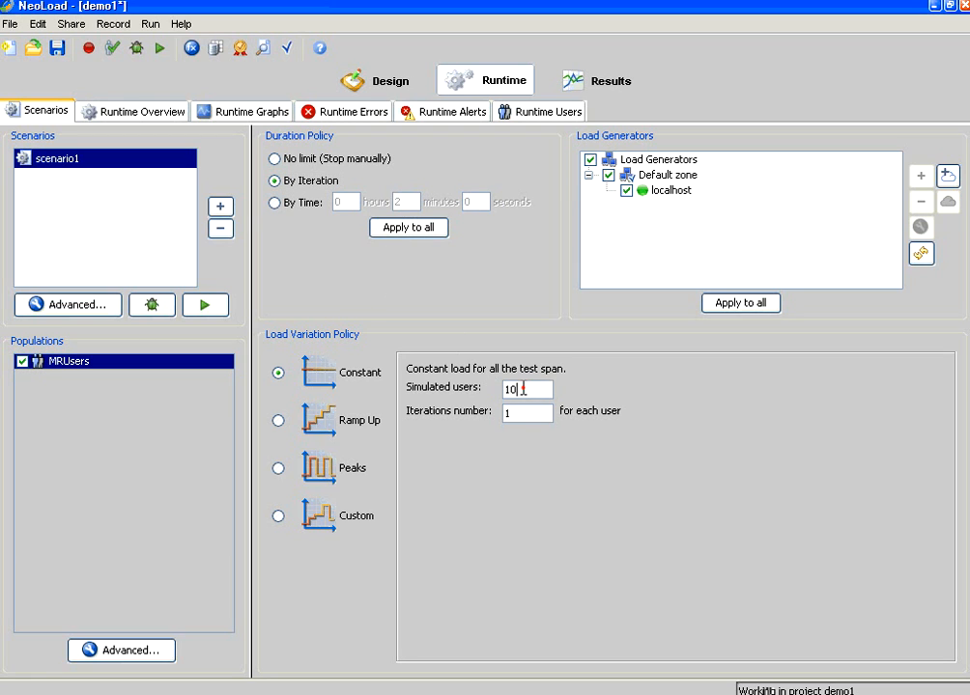
pyautogui.write('5')
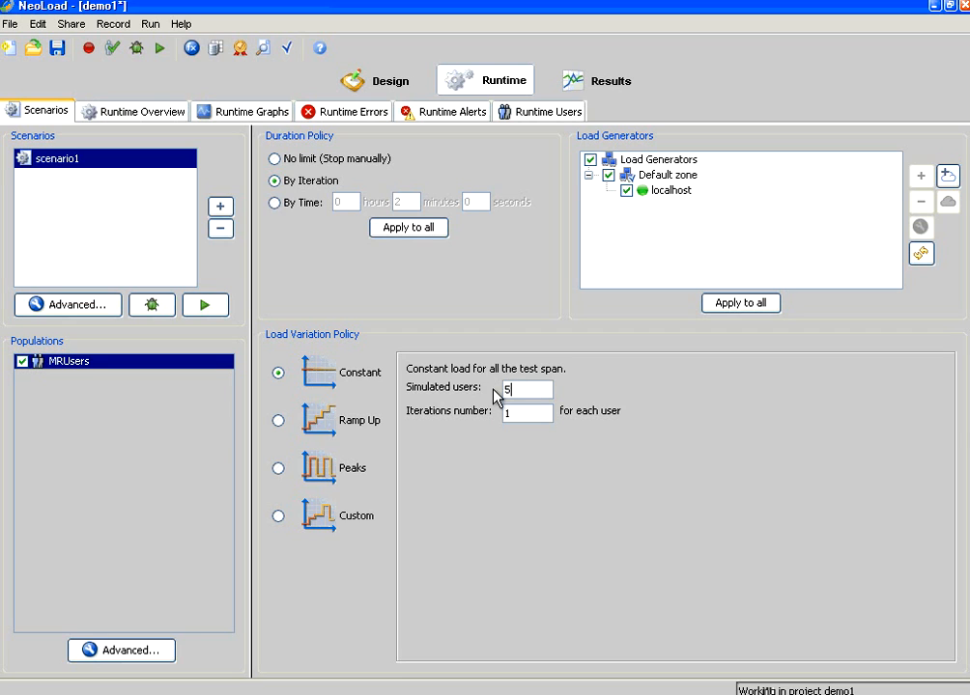
pyautogui.click(274, 202)
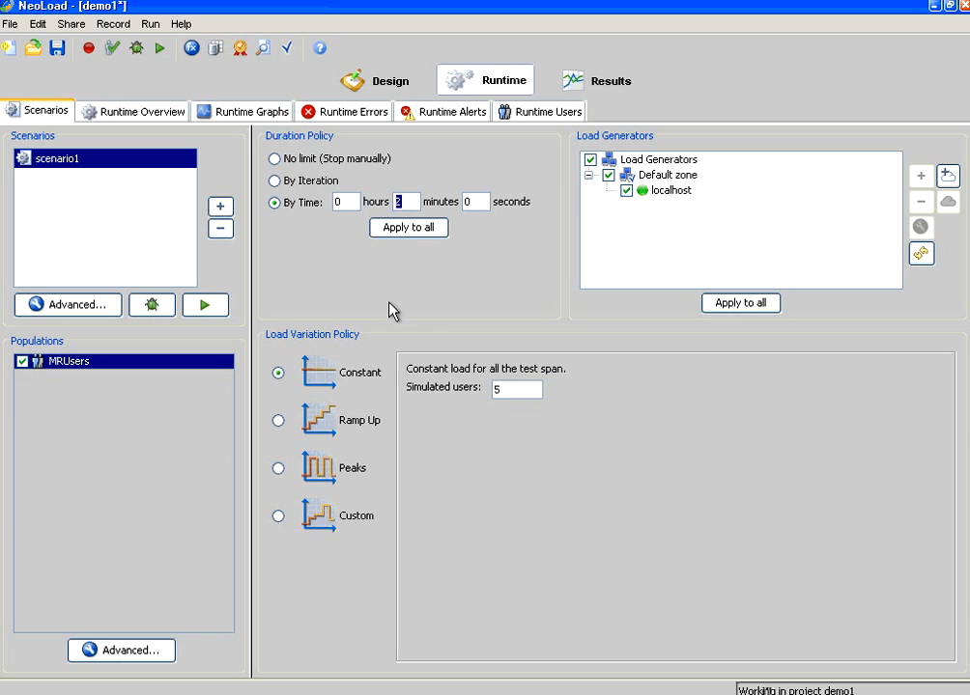
pyautogui.moveTo(376, 343)
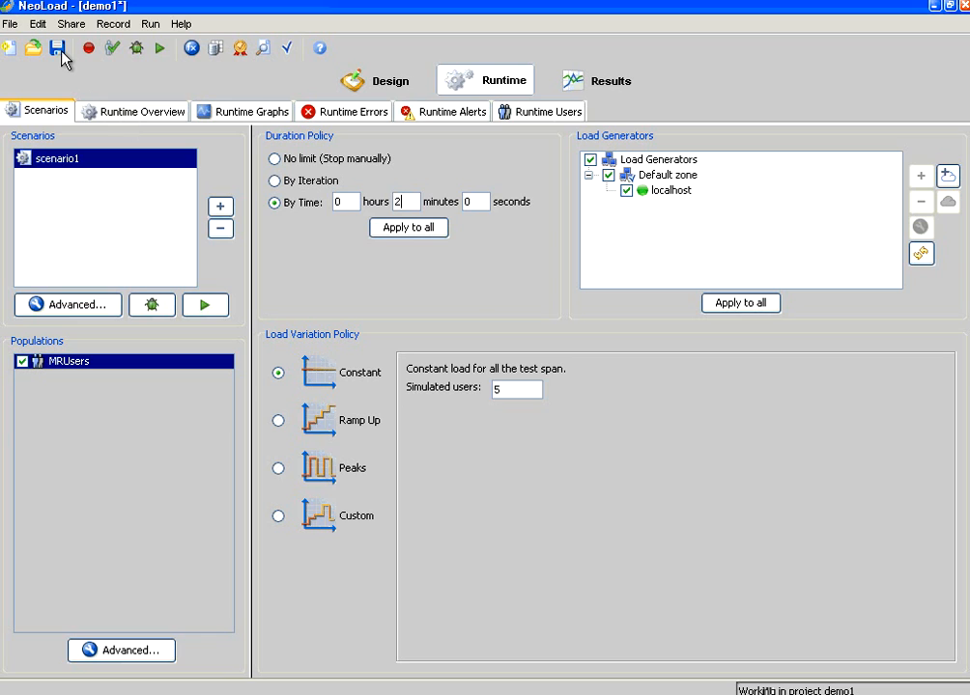
pyautogui.click(56, 48)
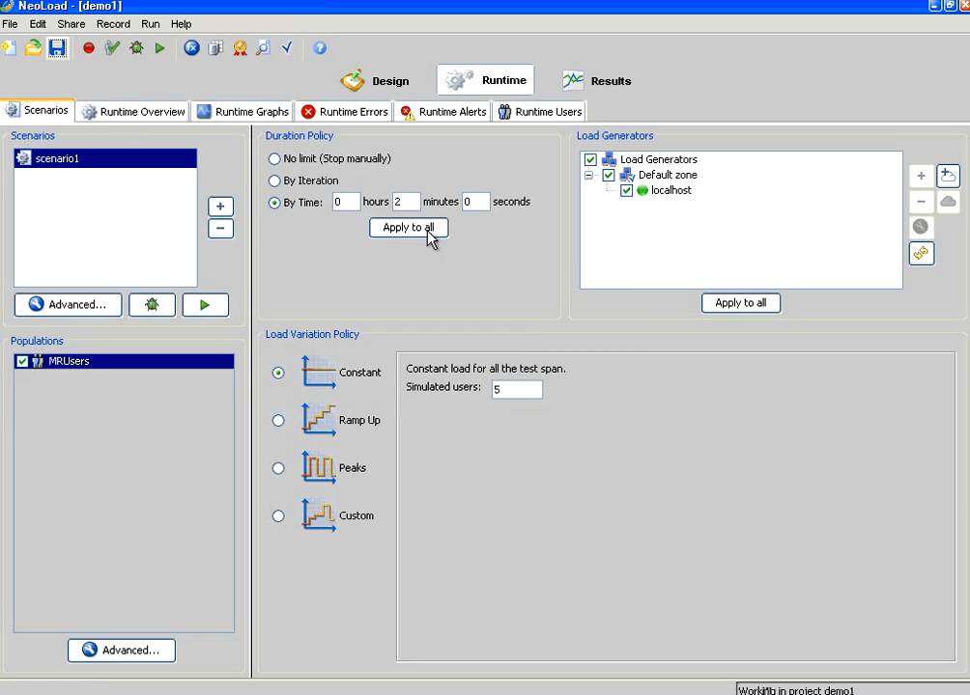
pyautogui.moveTo(417, 224)
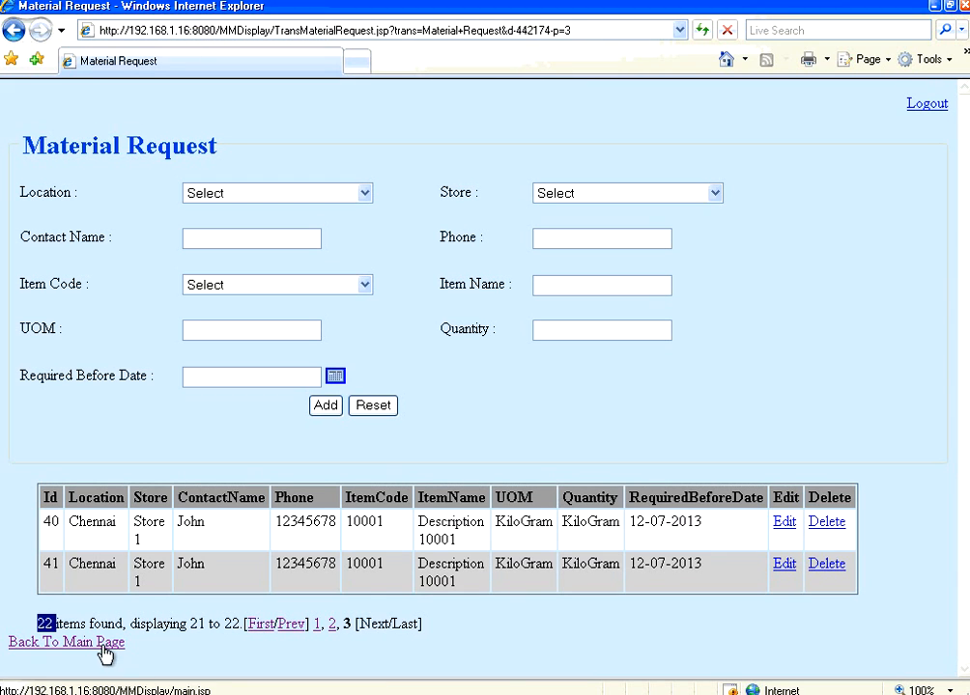
# Return to the application's main menu via Back To Main Page and reach its transaction links
pyautogui.click(65, 642)
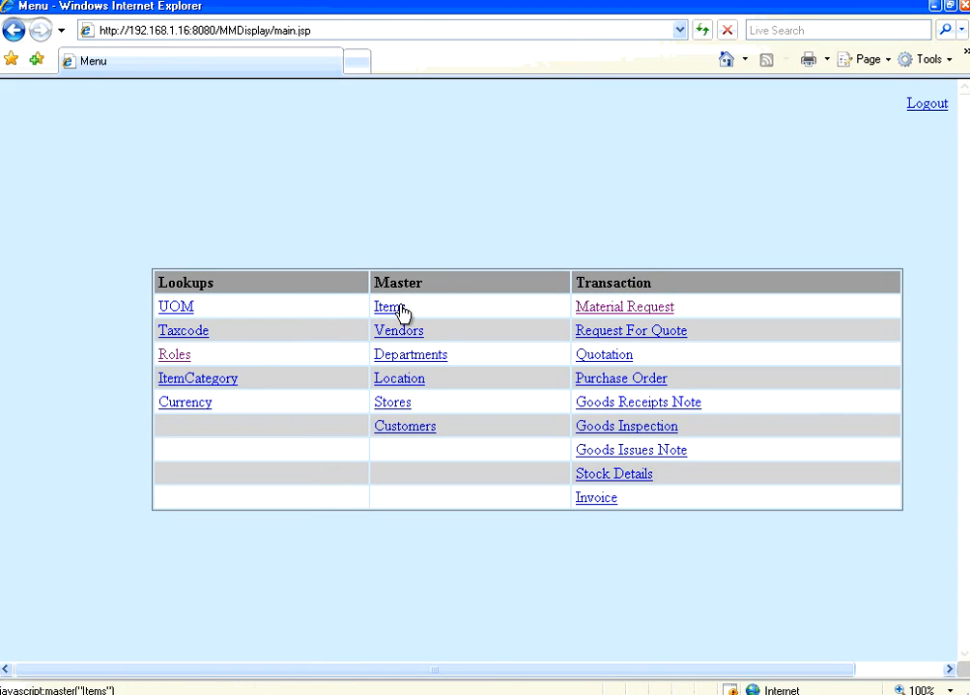
pyautogui.click(388, 306)
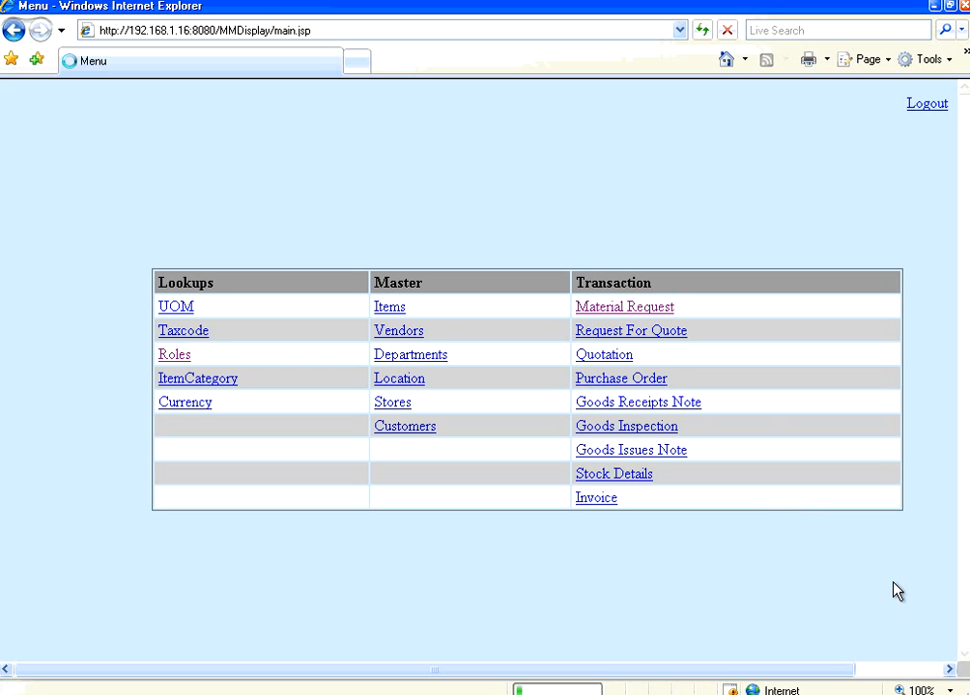
pyautogui.click(624, 306)
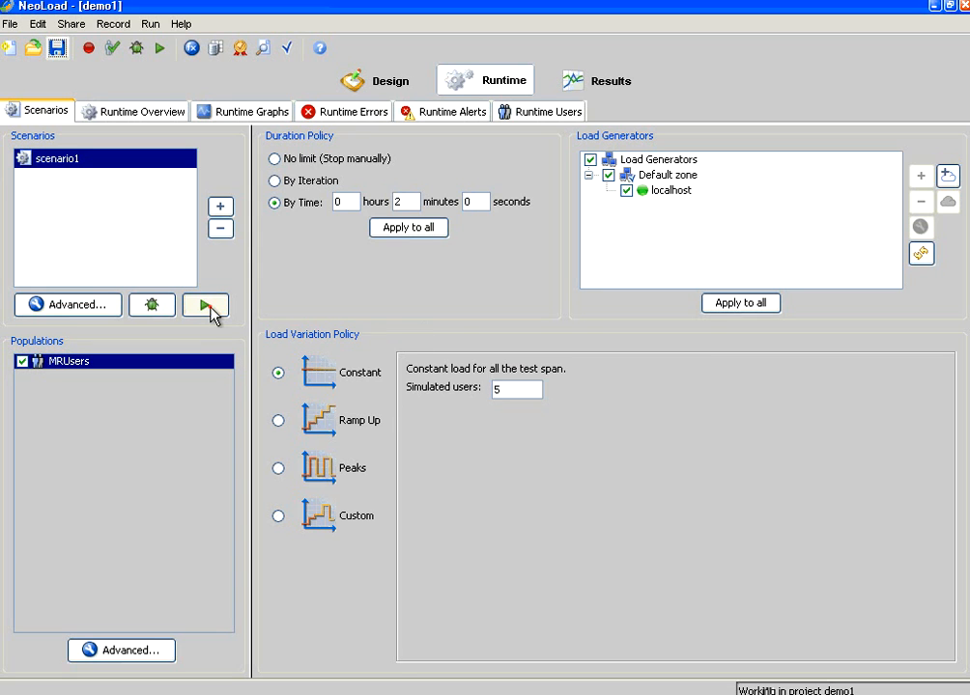
# Launch scenario1 and confirm the '10:55 - 11 Jul 2013 2 min run' description
pyautogui.click(205, 304)
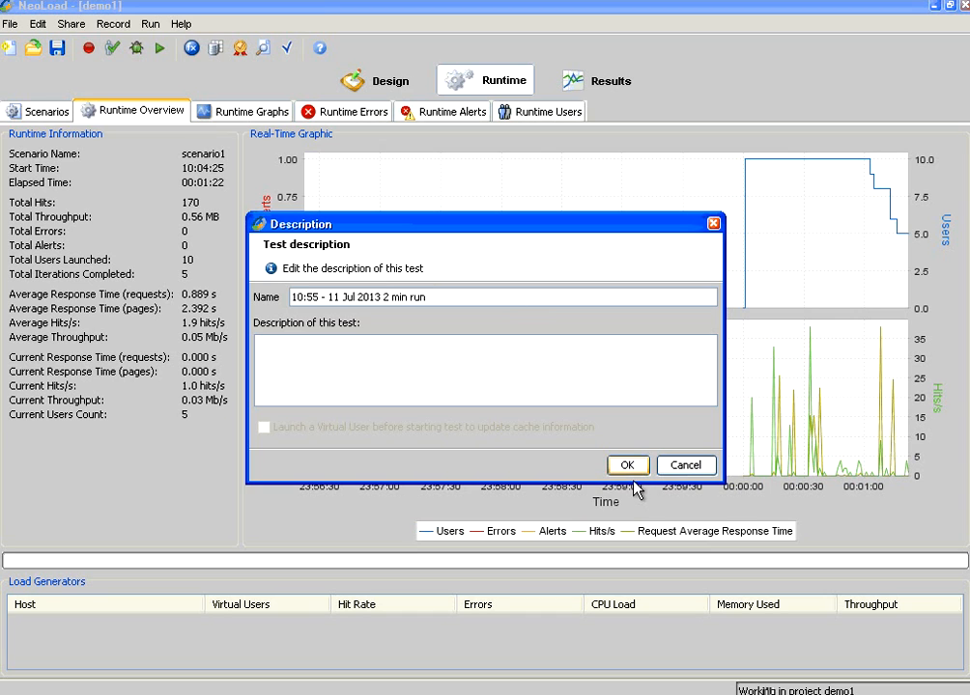
pyautogui.click(627, 464)
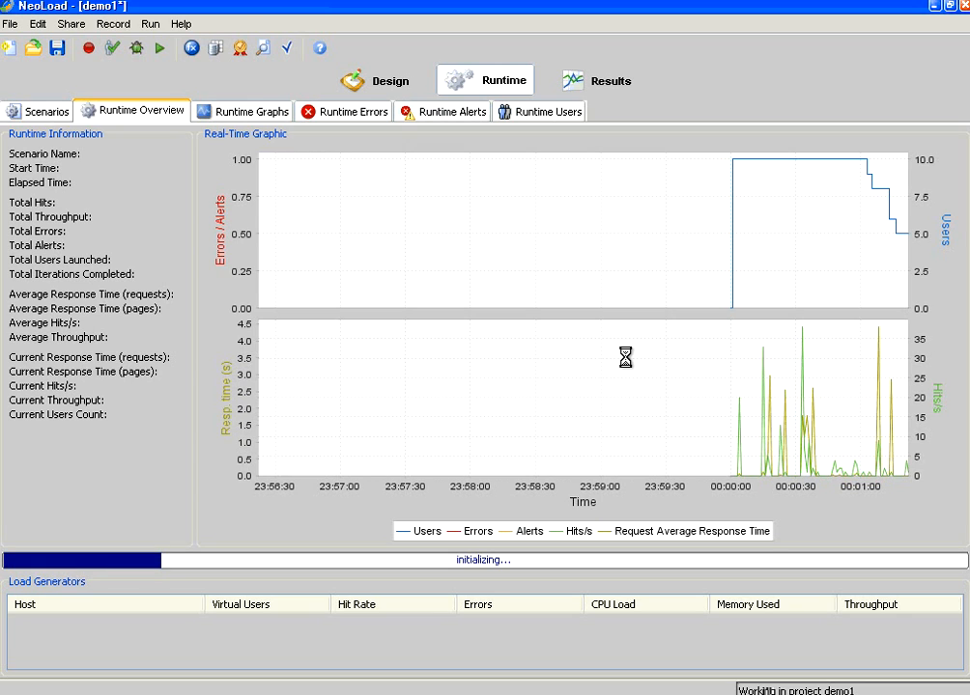
pyautogui.moveTo(482, 434)
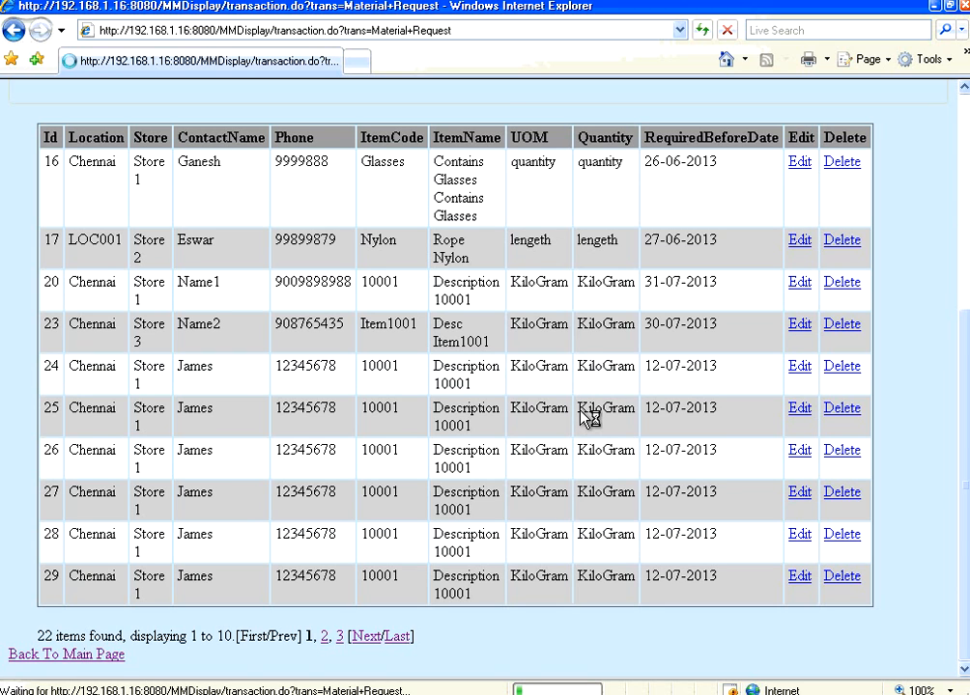
pyautogui.moveTo(550, 377)
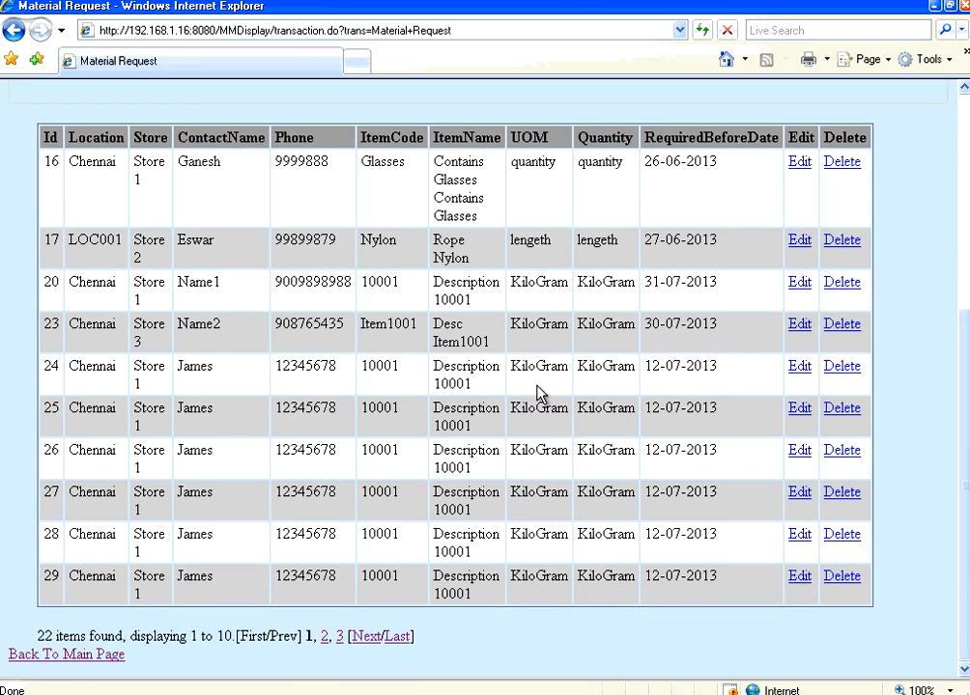
pyautogui.moveTo(97, 623)
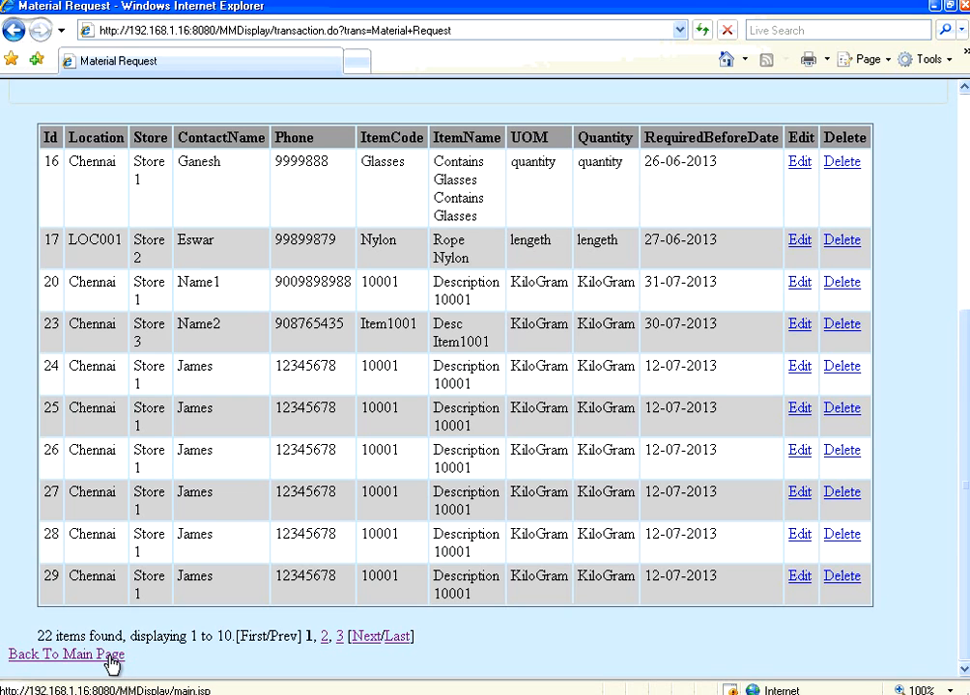
# Go back to the main menu and reopen the Material Request records table
pyautogui.click(66, 654)
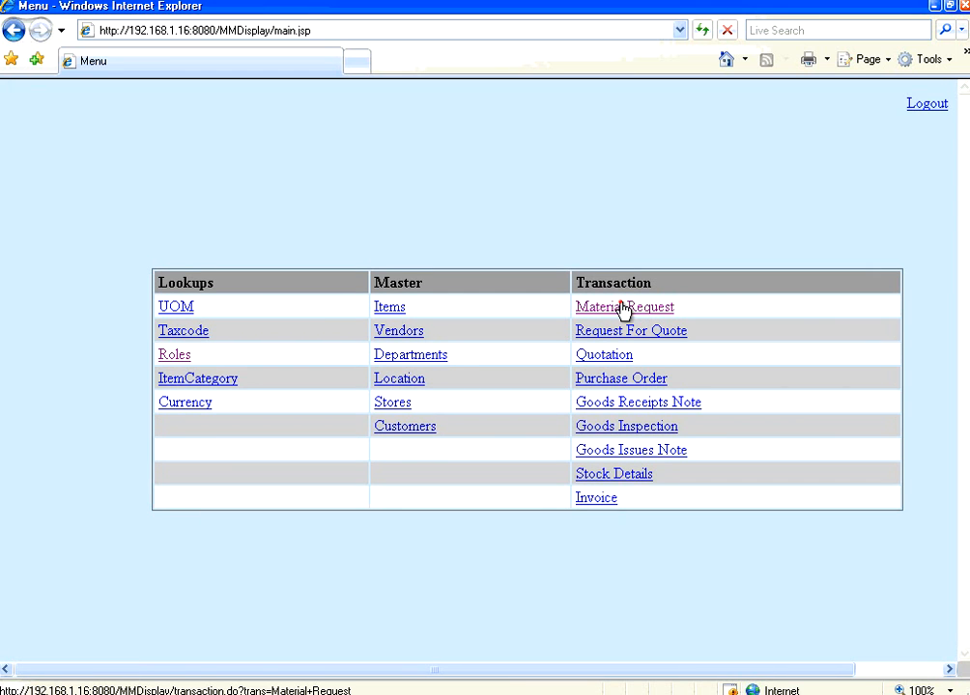
pyautogui.click(624, 307)
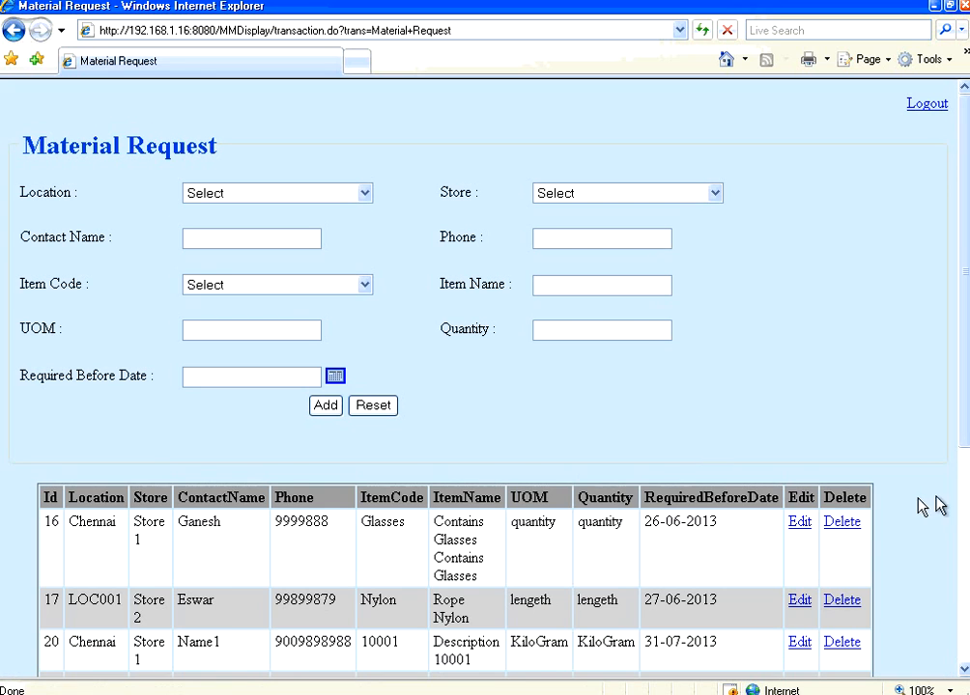
pyautogui.scroll(-3)
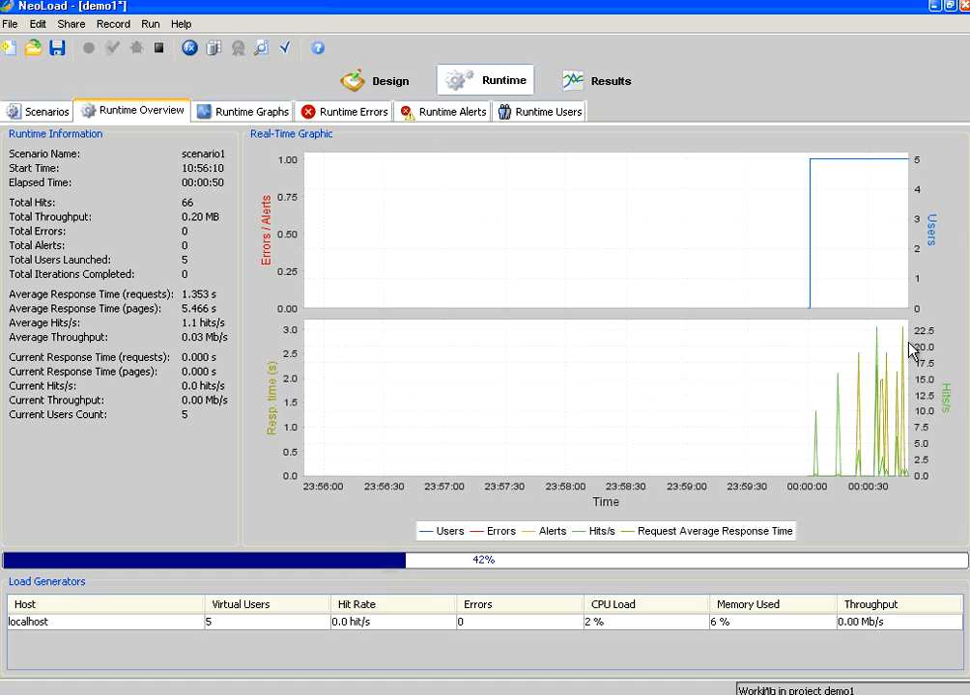
pyautogui.moveTo(308, 349)
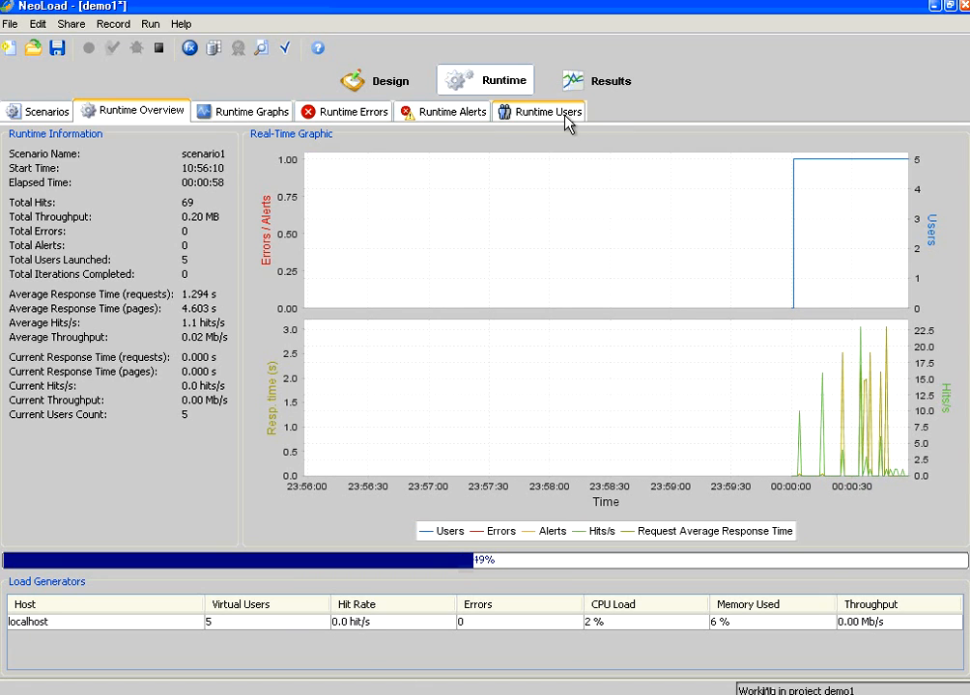
# Show the Runtime Users live activity for the MRUsers population
pyautogui.click(548, 110)
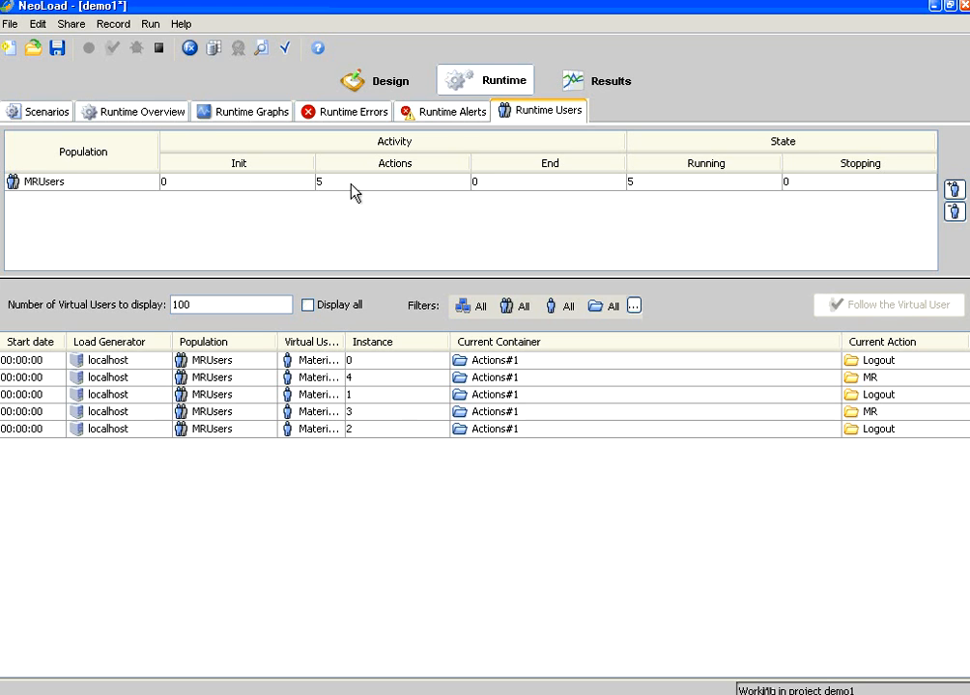
pyautogui.click(133, 110)
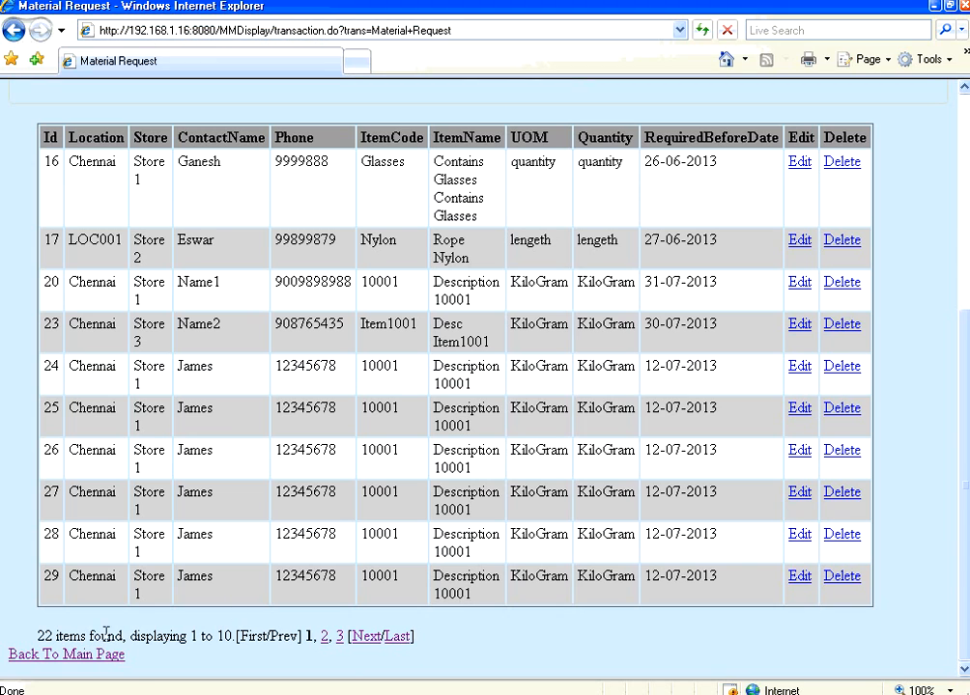
# Reload the Material Request page from the main menu, now listing 27 records
pyautogui.click(66, 654)
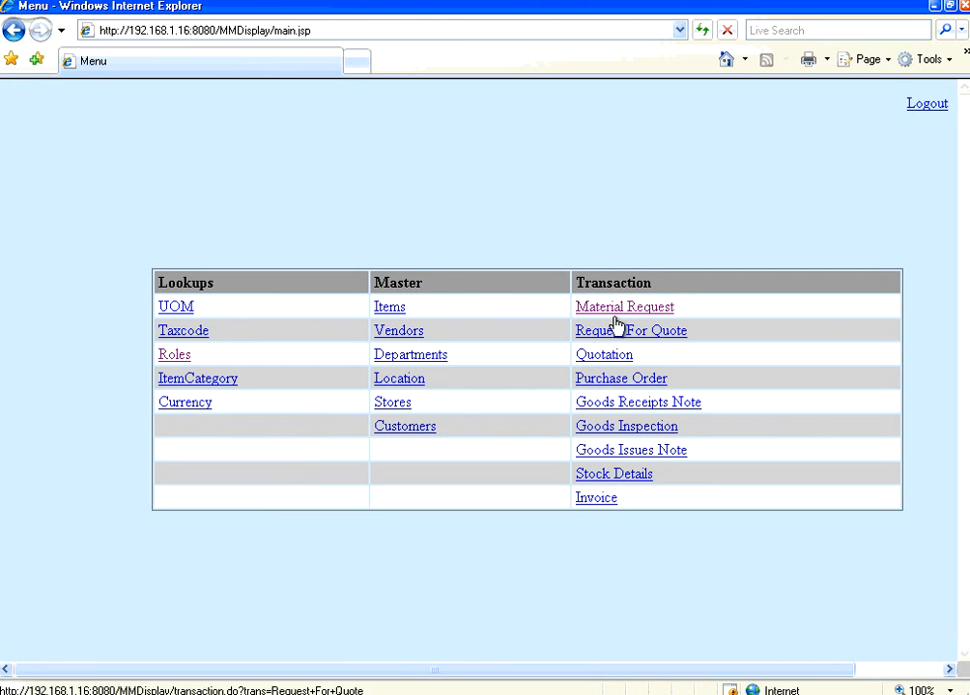
pyautogui.click(624, 307)
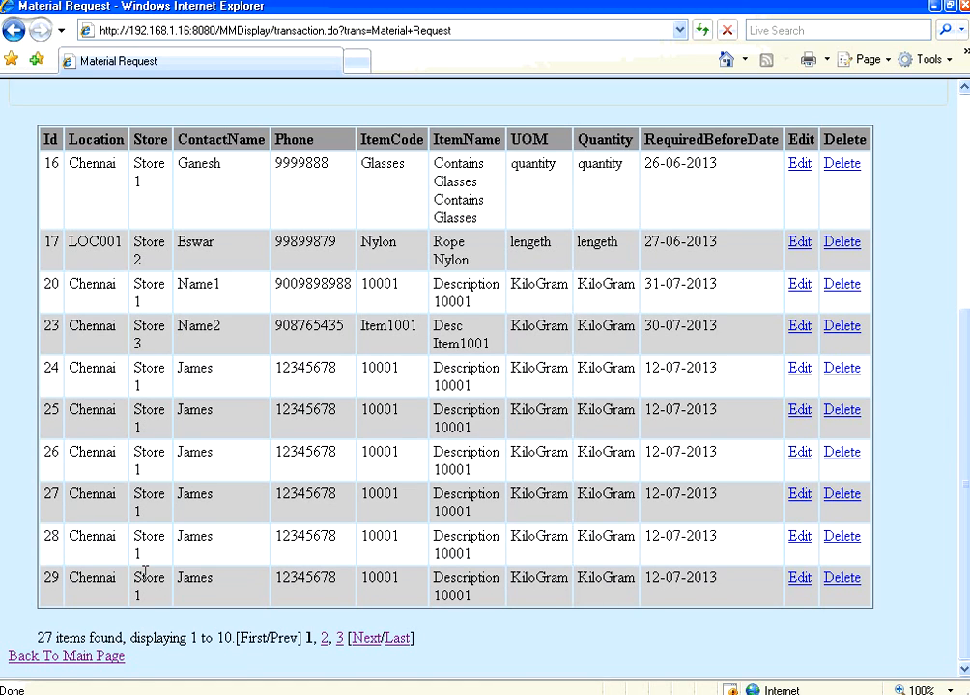
pyautogui.doubleClick(43, 639)
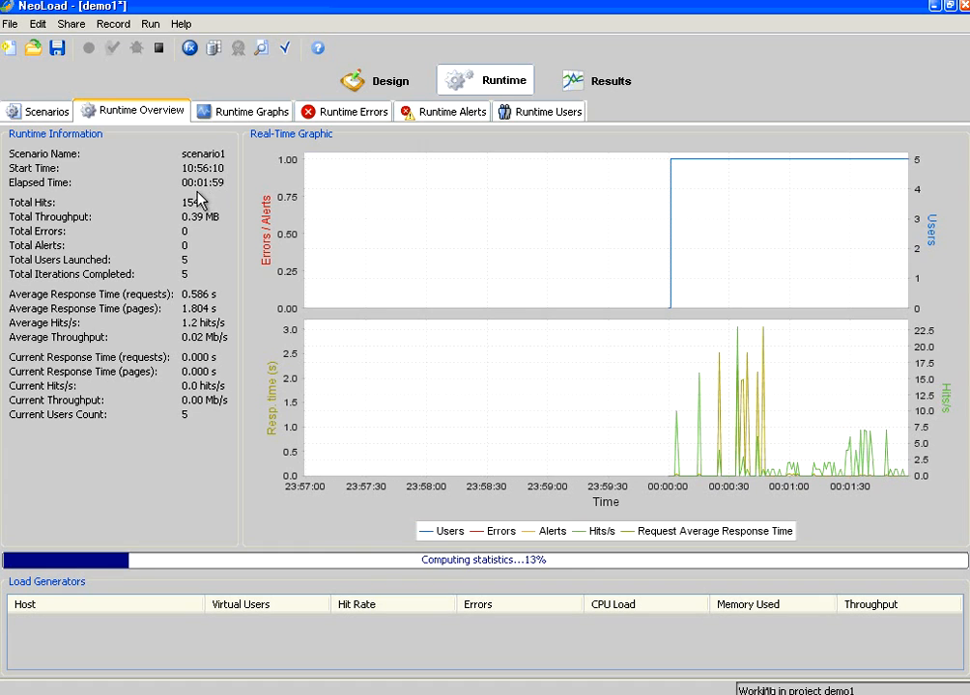
# Show the Results test summary of the finished 2-minute run
pyautogui.click(596, 81)
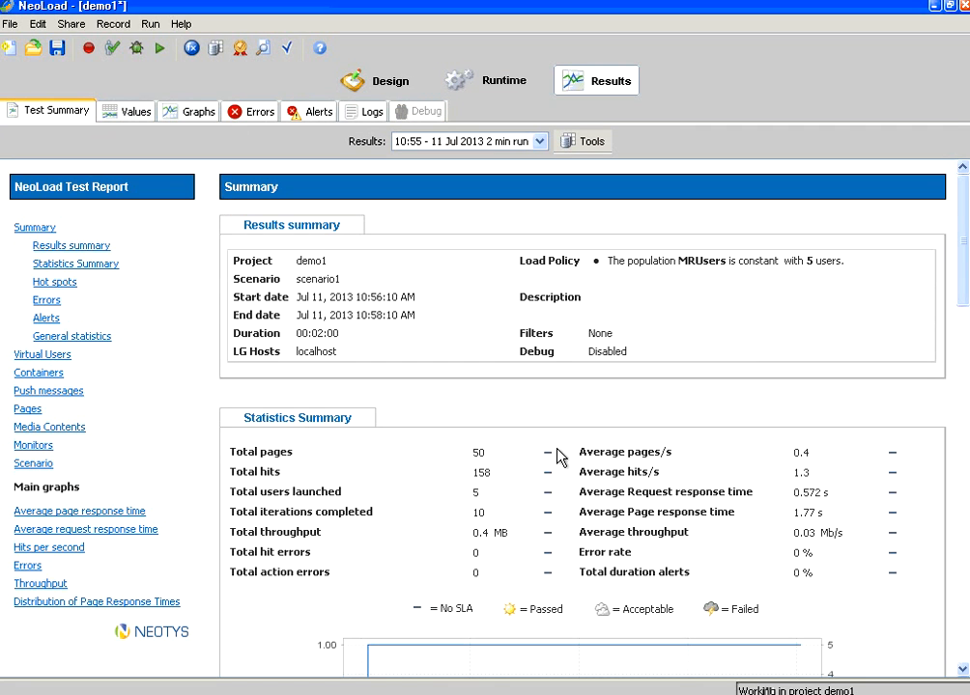
pyautogui.moveTo(570, 393)
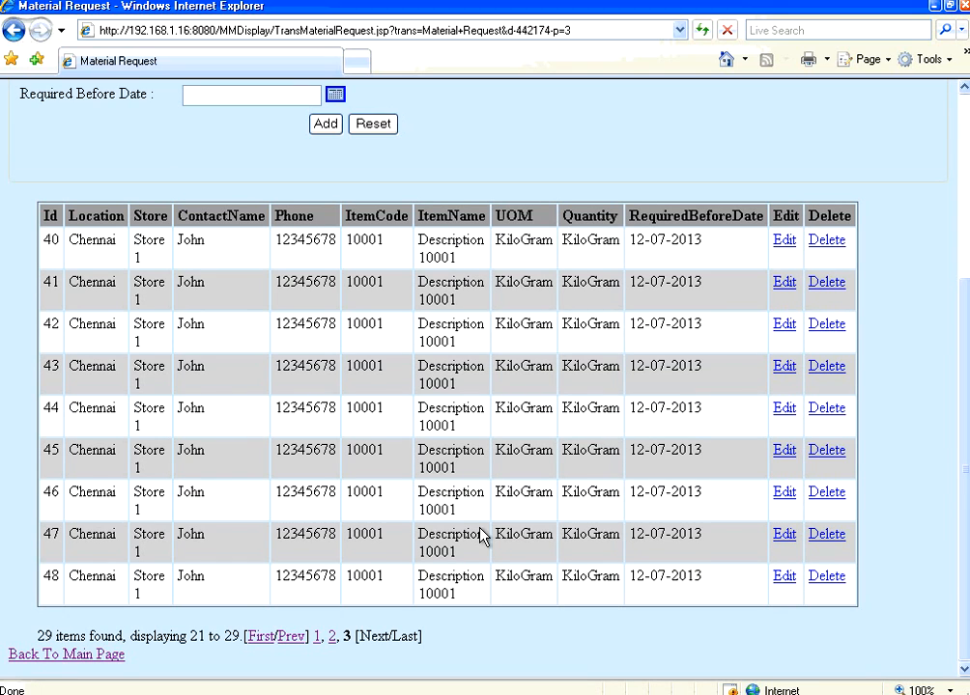
pyautogui.moveTo(365, 596)
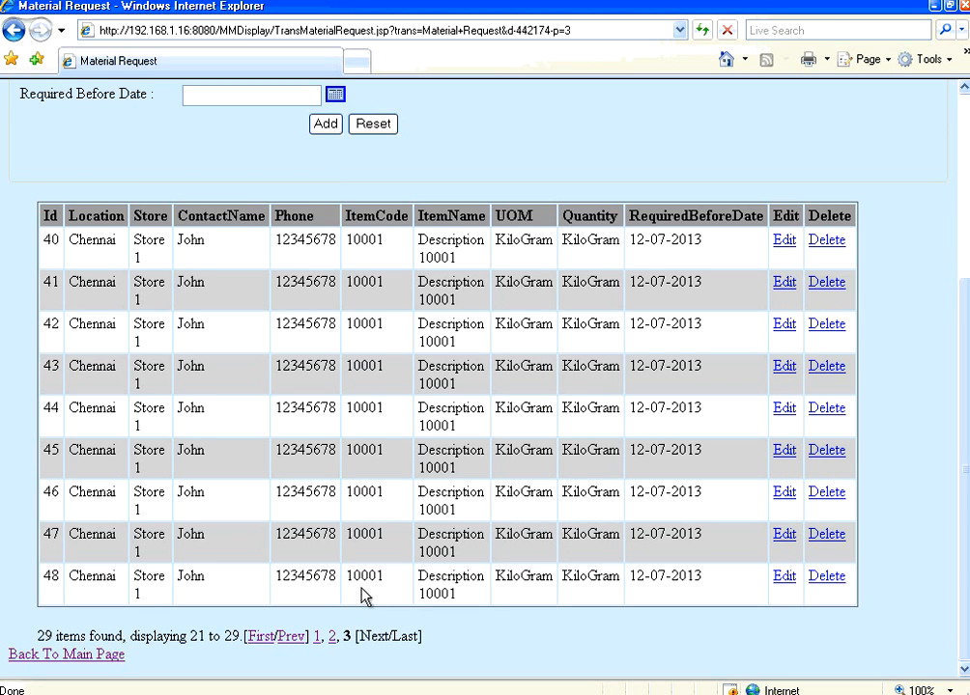
pyautogui.moveTo(249, 673)
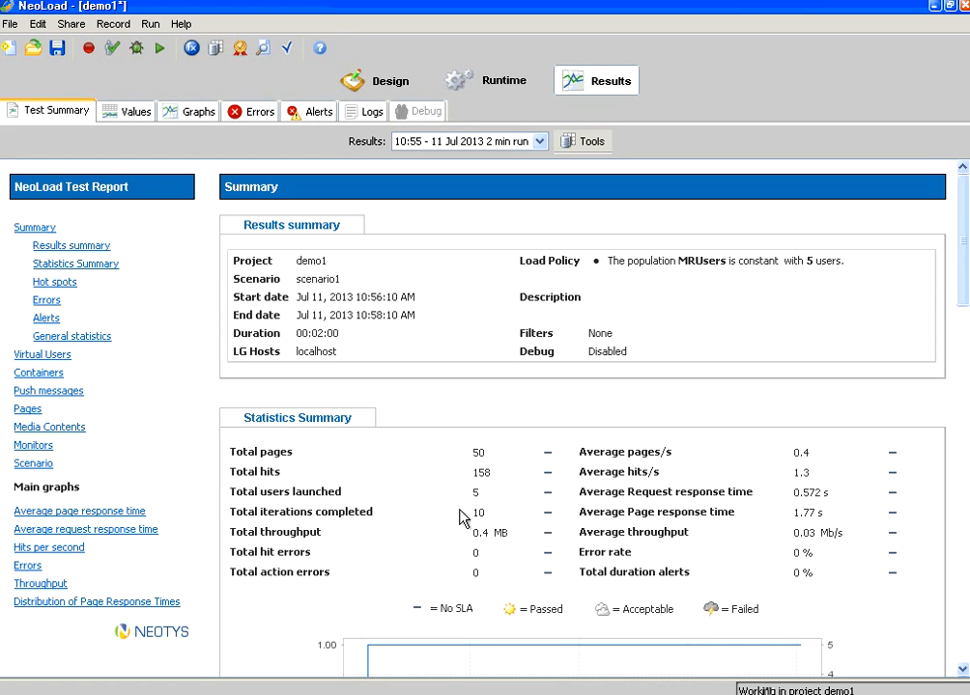
pyautogui.moveTo(422, 421)
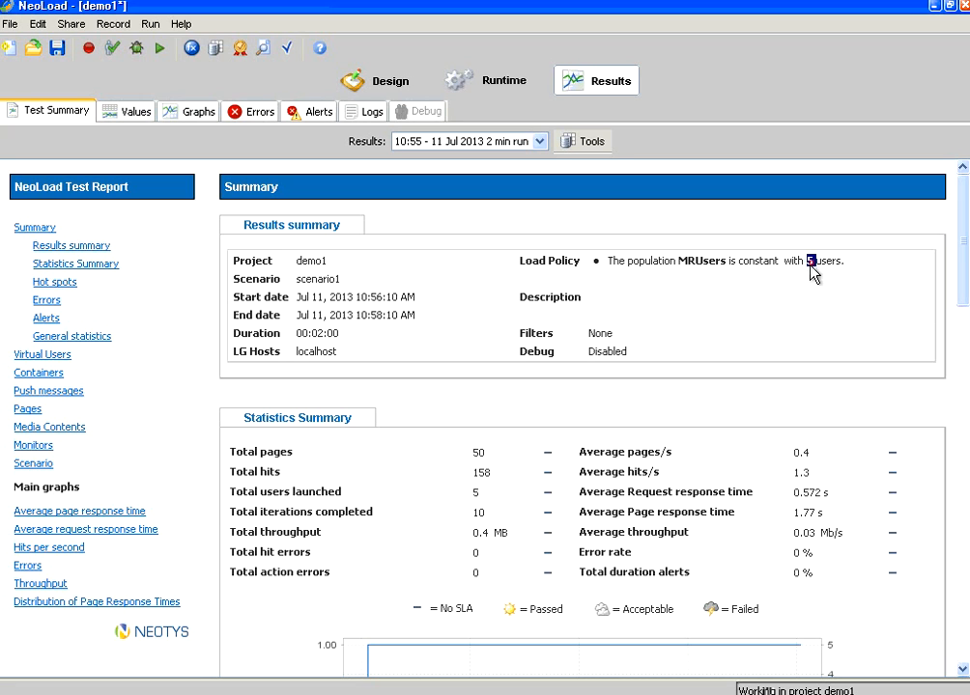
pyautogui.moveTo(501, 414)
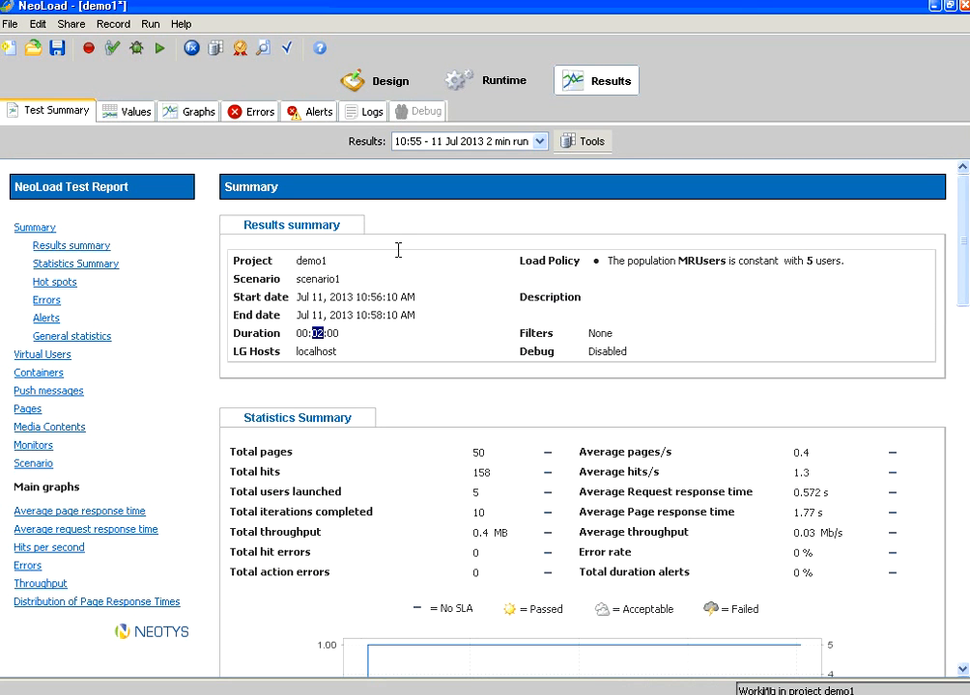
# Return to the Design area after reviewing the 5-user, 2-minute summary
pyautogui.click(374, 80)
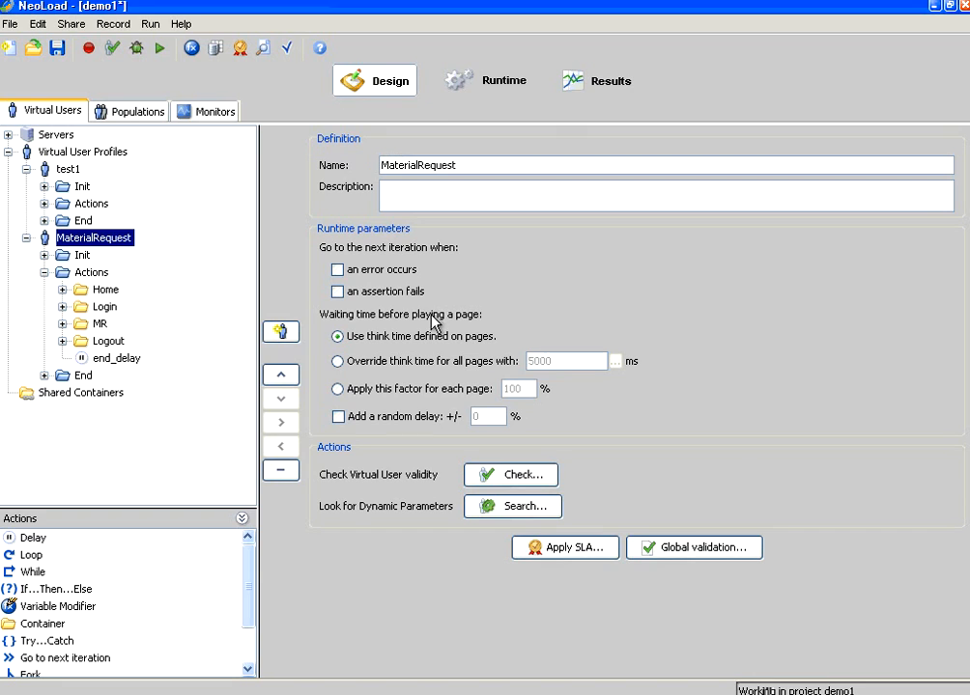
# In Runtime Scenarios, switch scenario1's load variation policy to Ramp Up
pyautogui.click(503, 80)
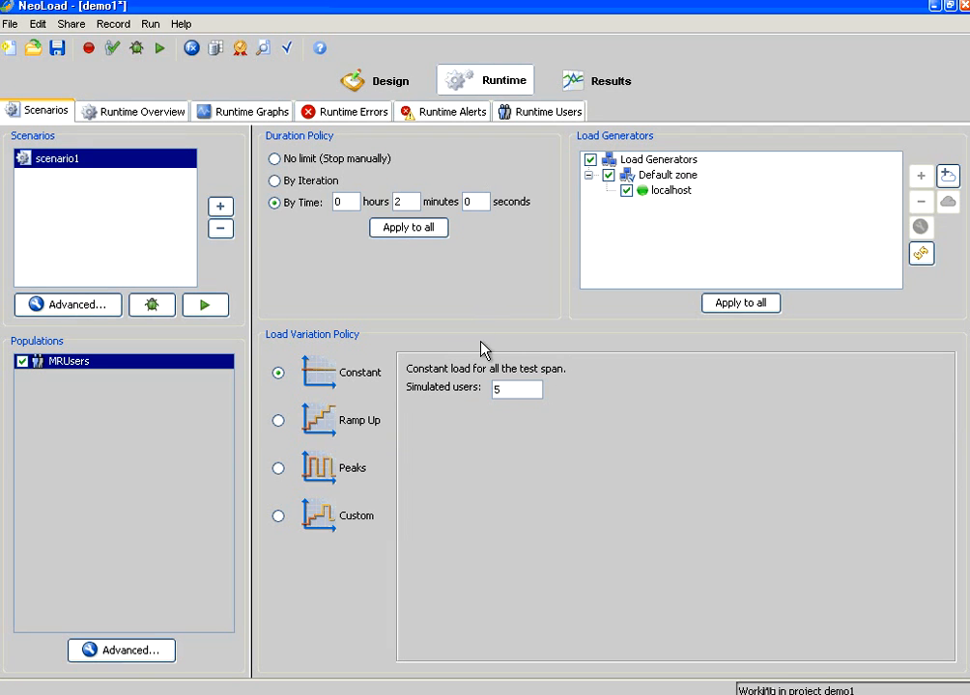
pyautogui.moveTo(358, 381)
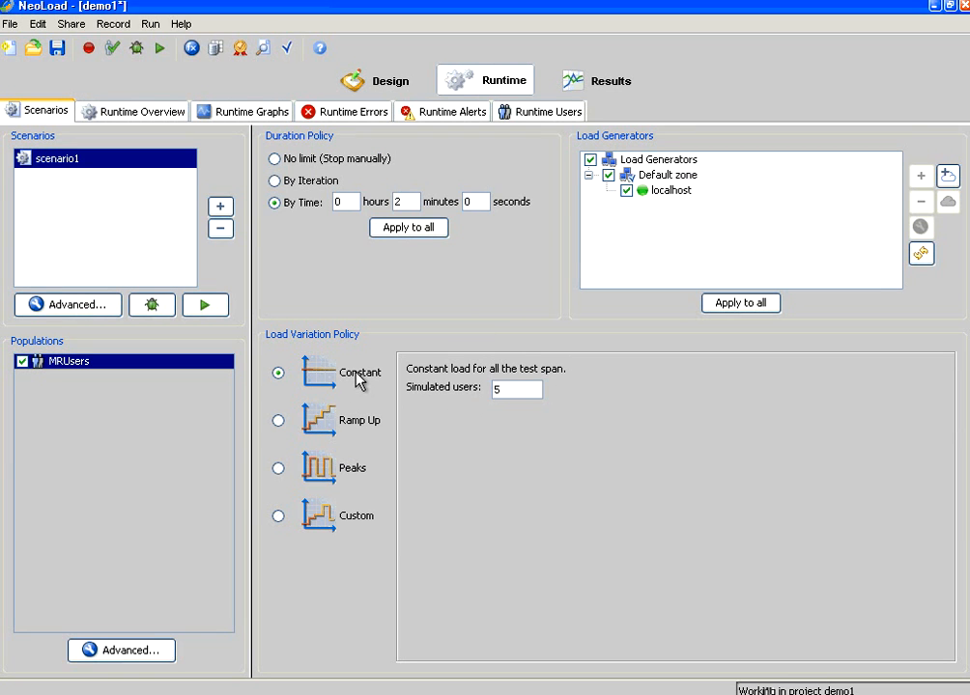
pyautogui.click(278, 420)
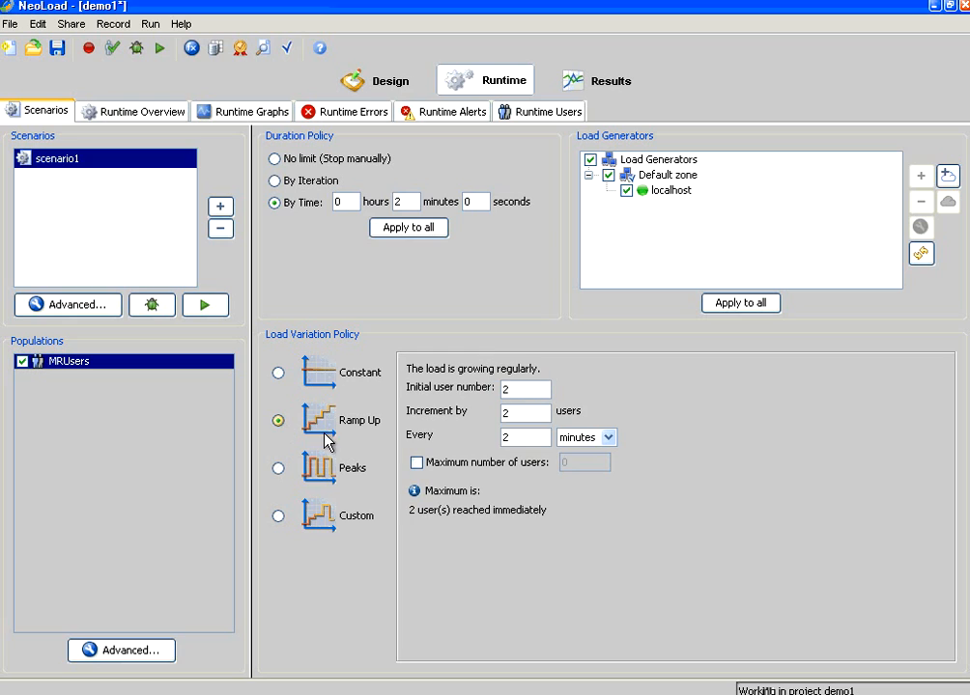
pyautogui.moveTo(372, 449)
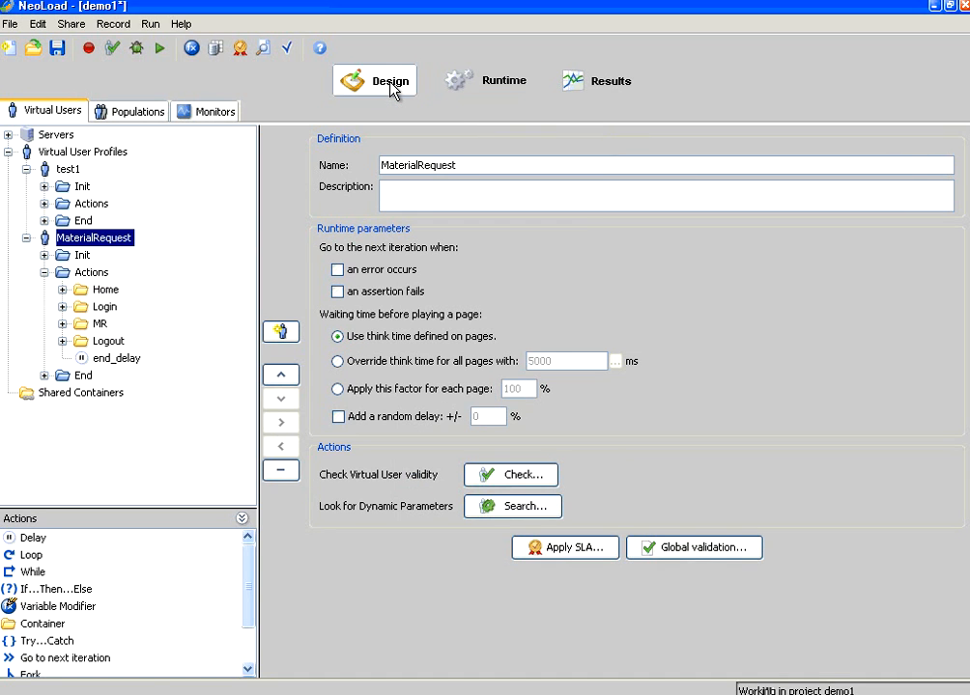
pyautogui.moveTo(108, 301)
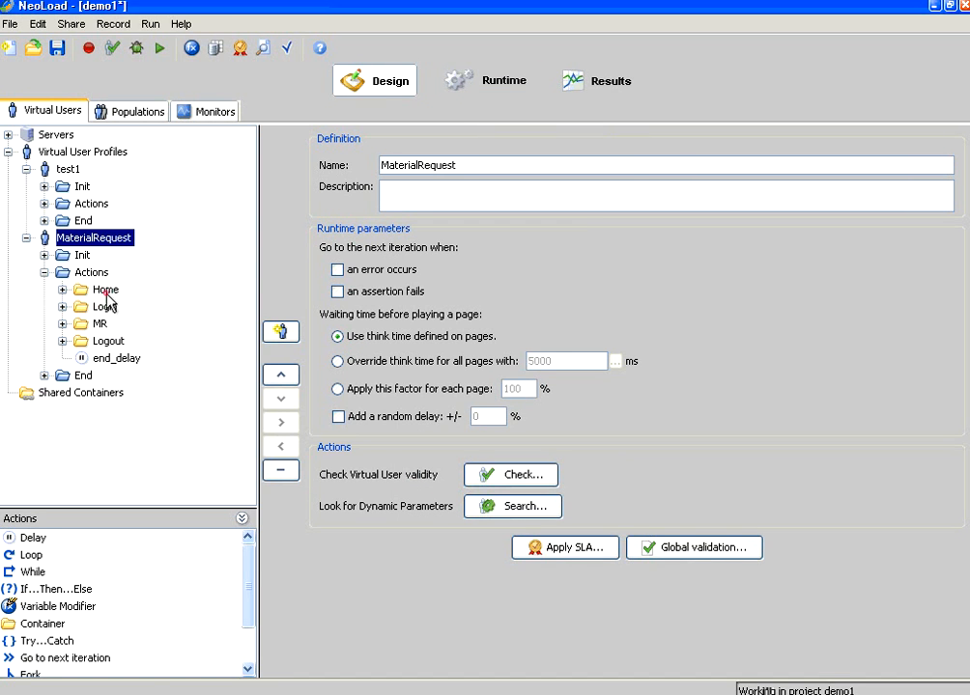
# Give the Home container's /MMDisplay and login pages shortened think-time delays (3000 and 2000 ms)
pyautogui.click(106, 289)
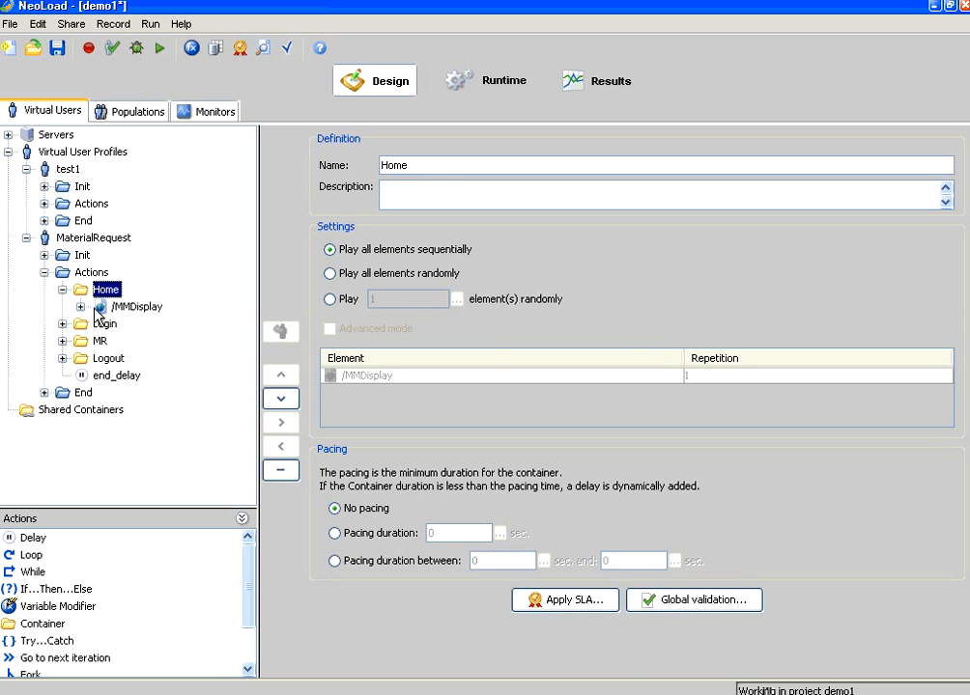
pyautogui.click(137, 306)
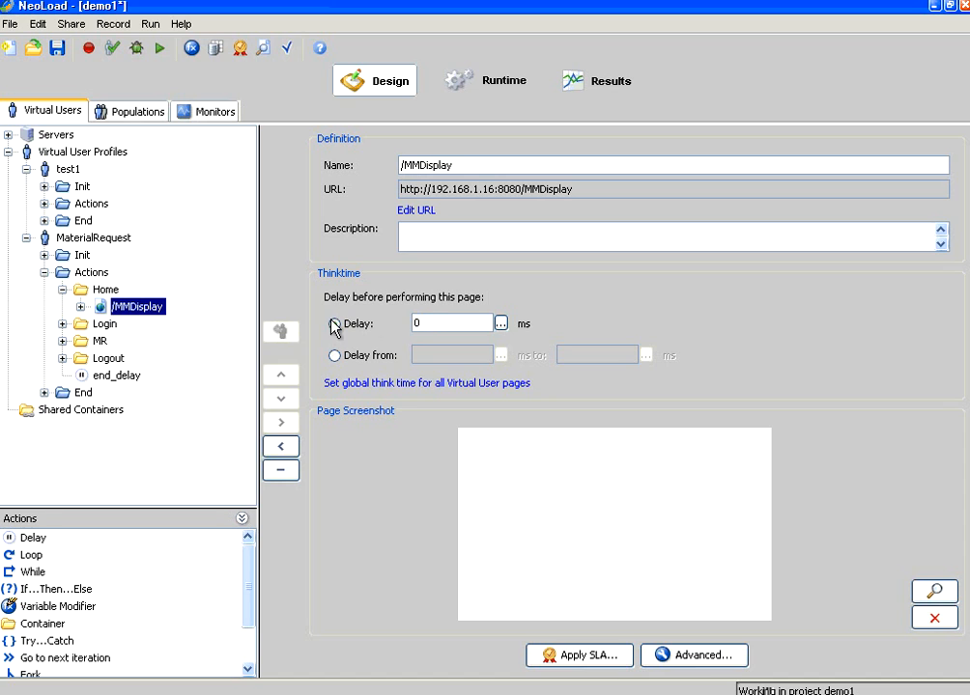
pyautogui.click(179, 341)
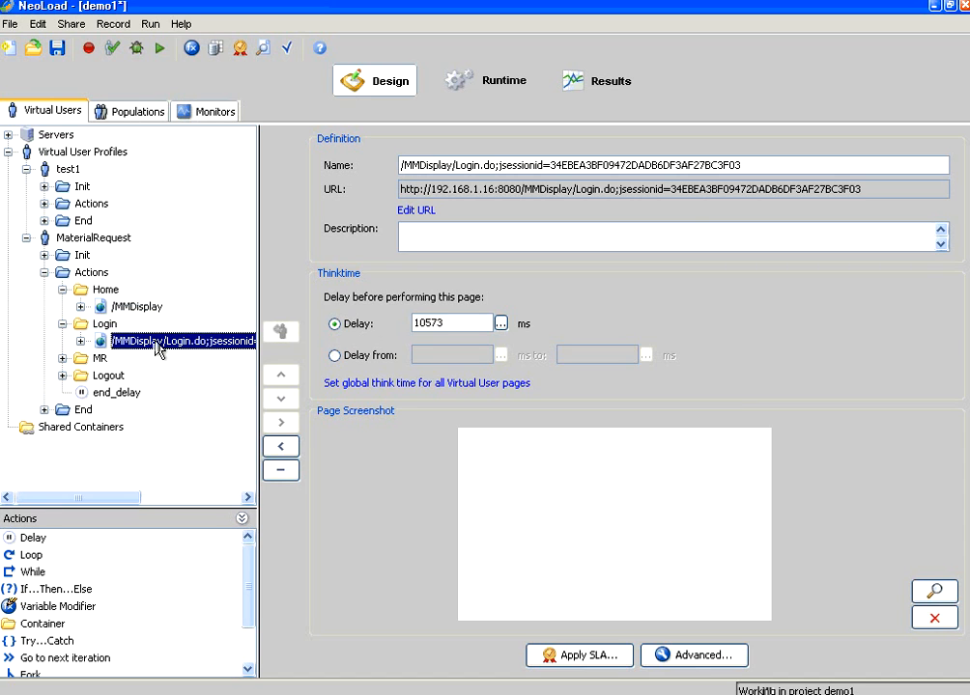
pyautogui.tripleClick(451, 322)
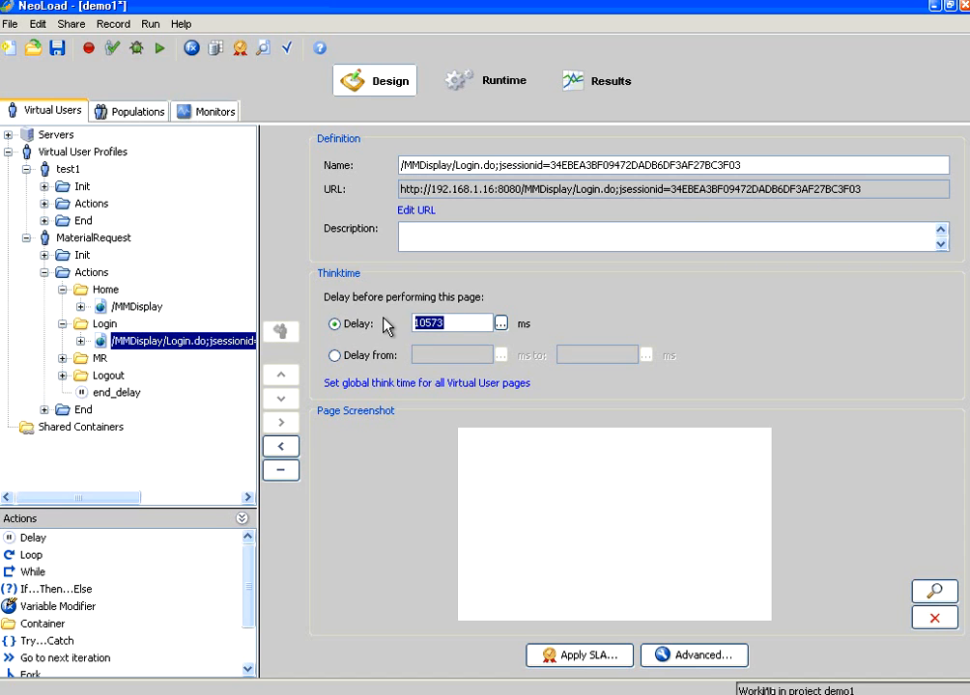
pyautogui.write('3000')
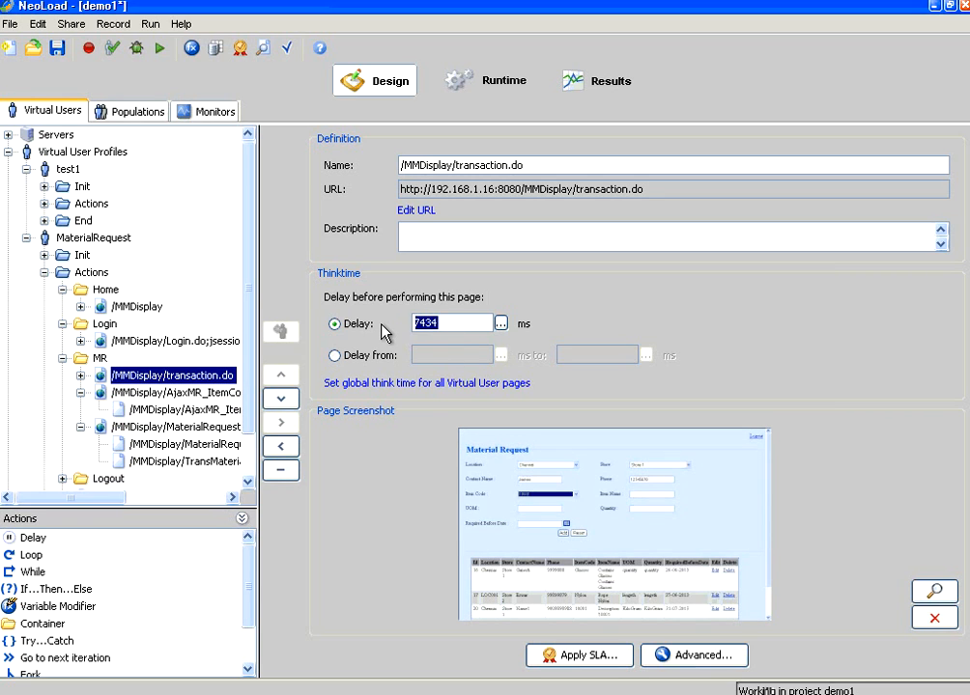
pyautogui.write('2000')
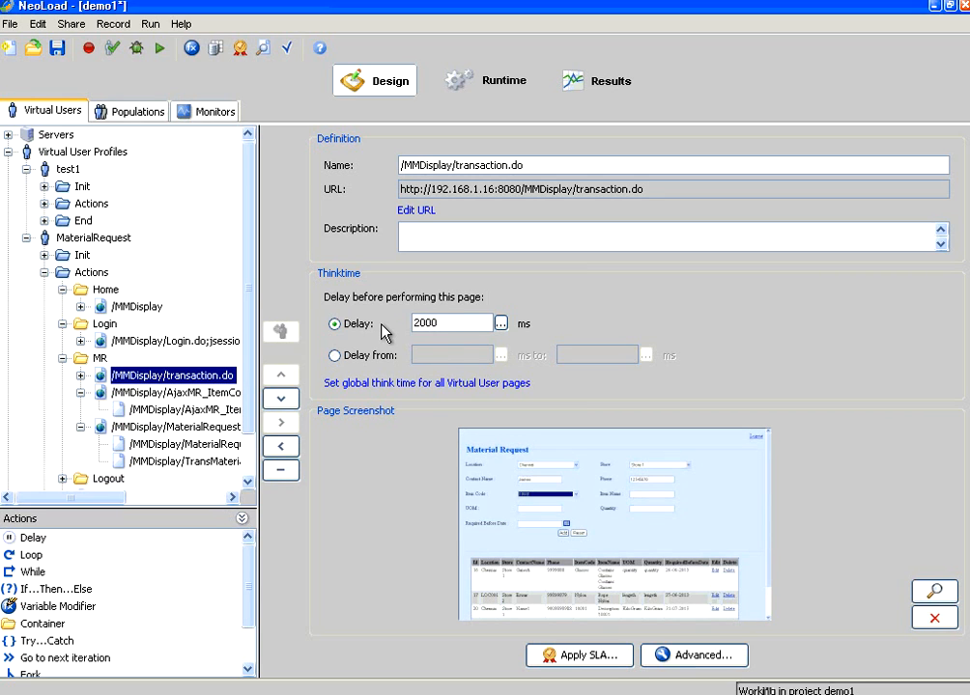
# Set the item-code request page to 4000 ms and MaterialRequest.do to 3000 ms
pyautogui.click(174, 392)
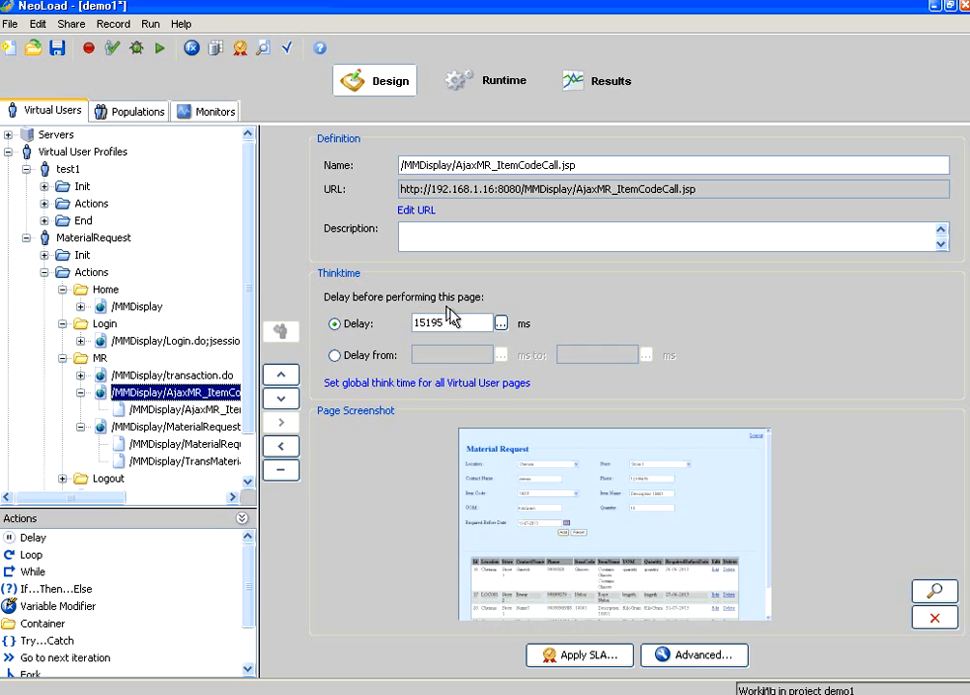
pyautogui.write('4')
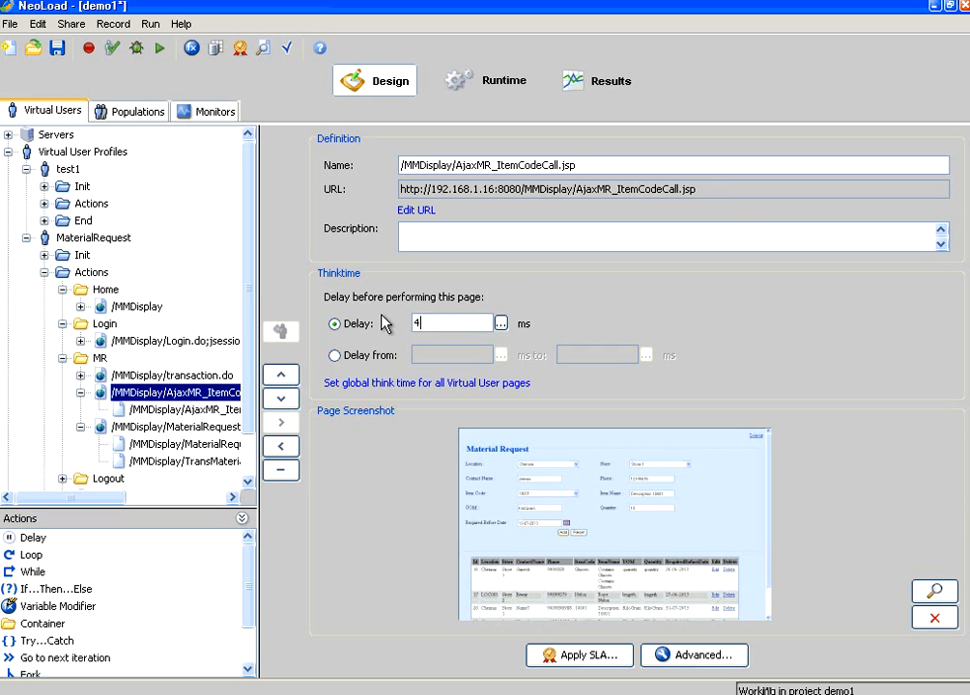
pyautogui.click(175, 427)
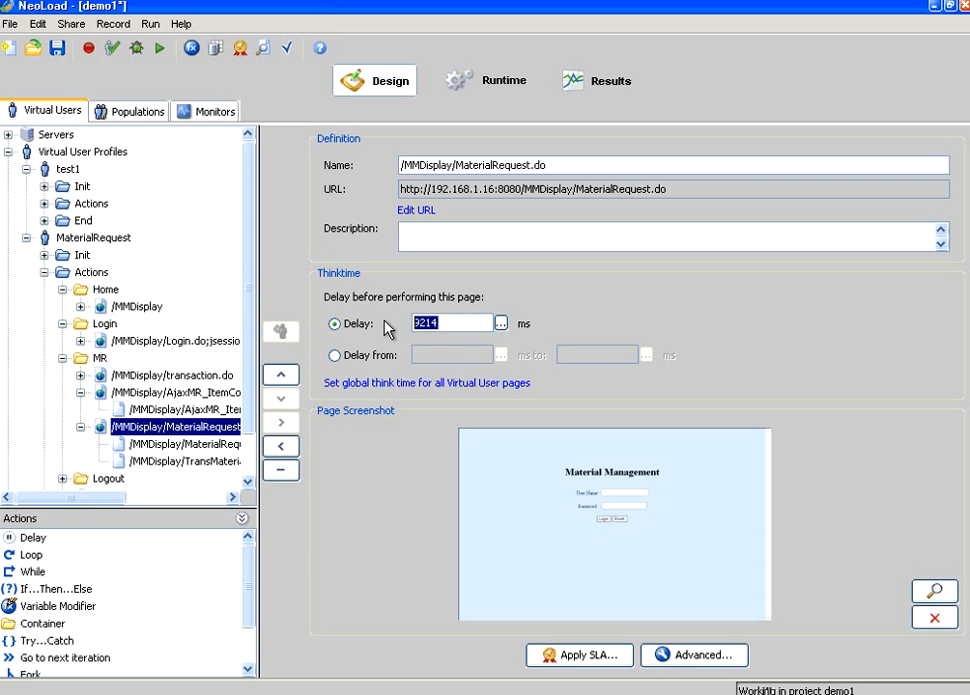
pyautogui.write('3000')
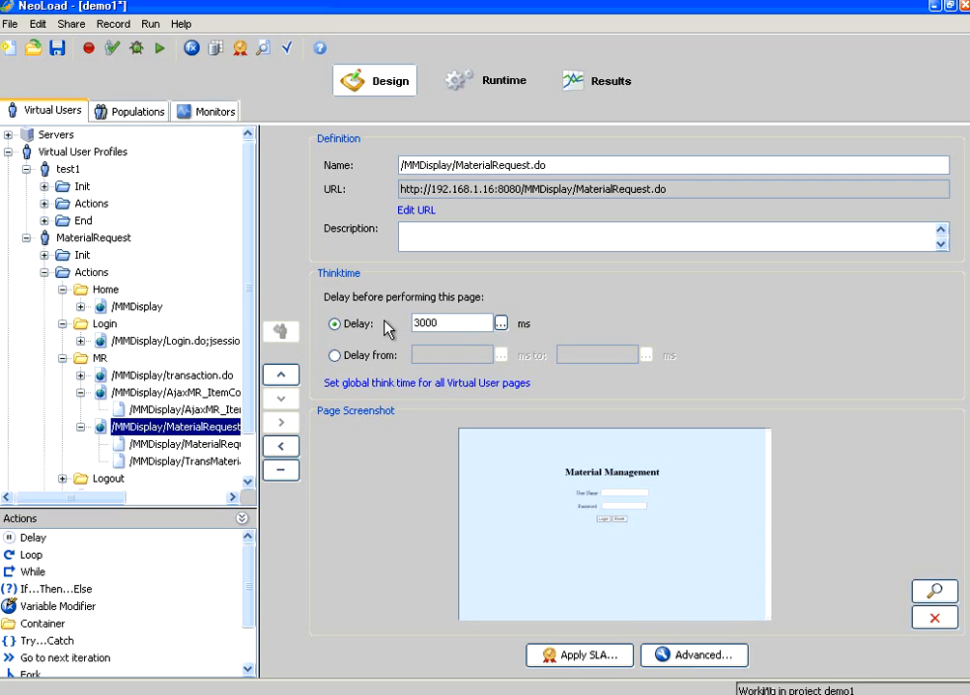
# Set the Logout container's login.jsp page think time to 4000 ms and recheck the item-code page
pyautogui.click(109, 465)
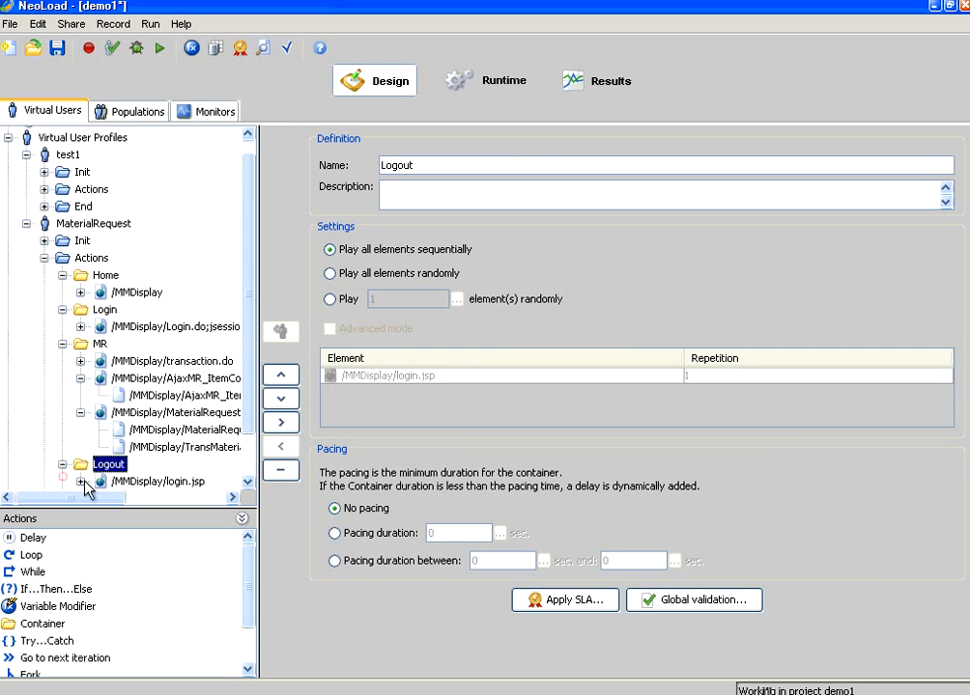
pyautogui.click(158, 481)
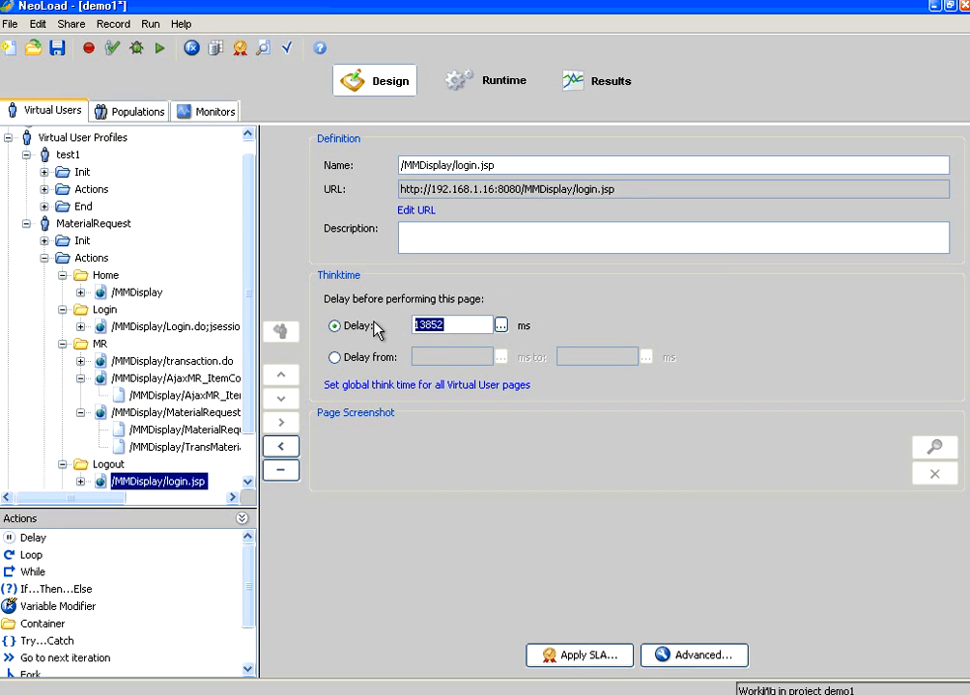
pyautogui.write('4')
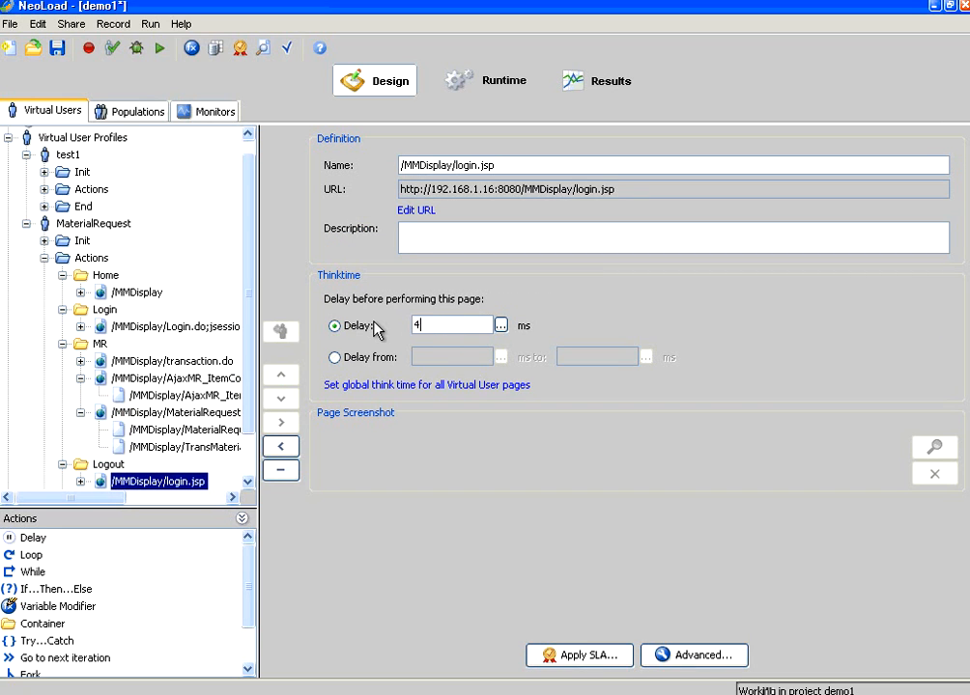
pyautogui.write('000')
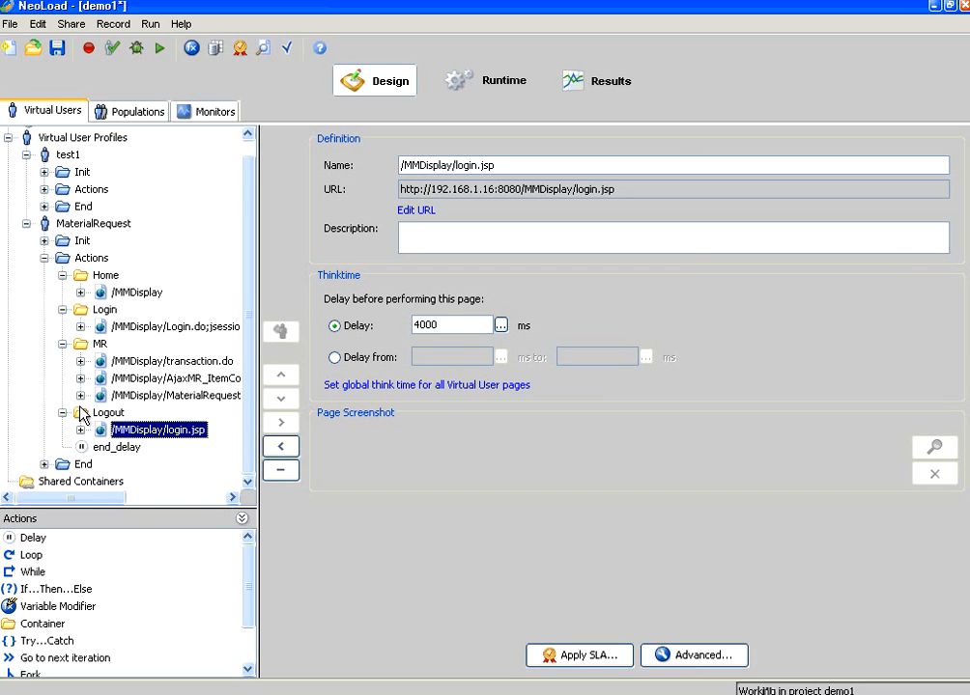
pyautogui.click(174, 378)
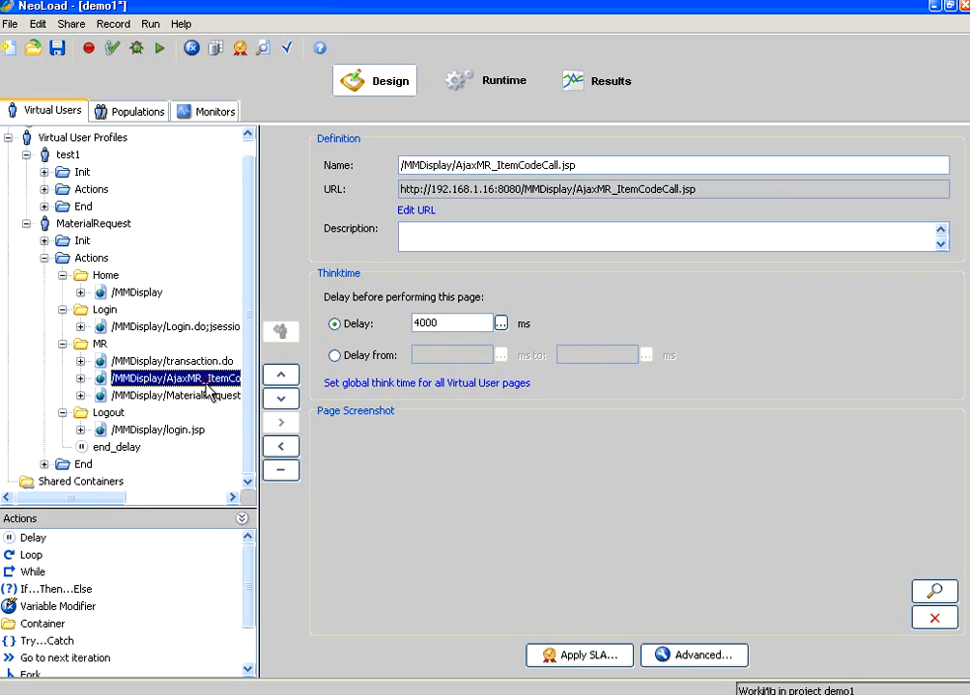
# Save the project and show the MaterialRequest virtual user profile's runtime settings
pyautogui.click(174, 396)
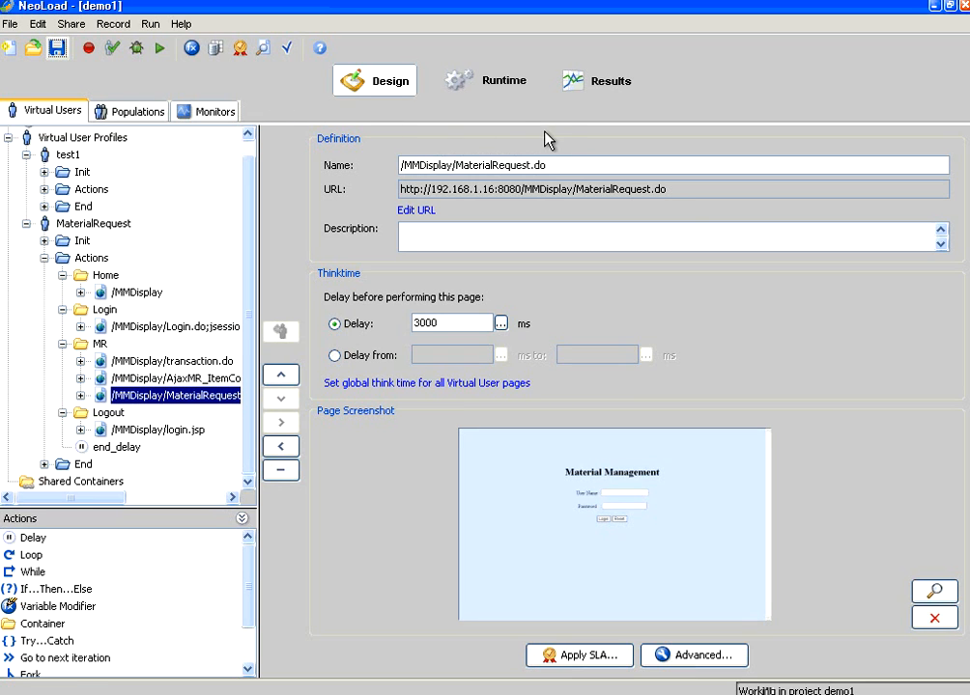
pyautogui.moveTo(502, 87)
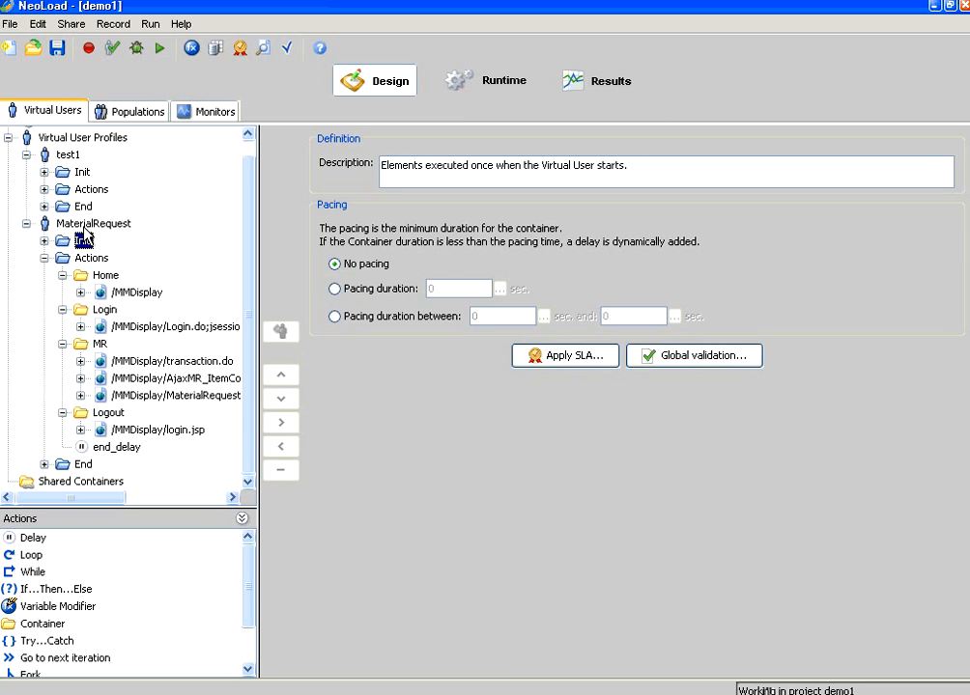
pyautogui.click(93, 223)
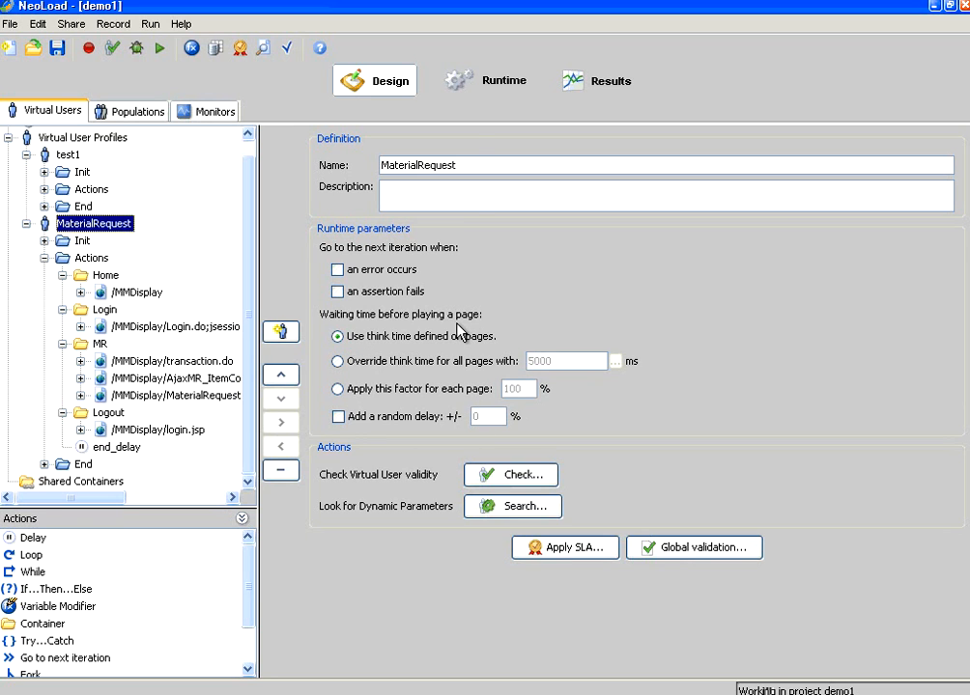
pyautogui.moveTo(488, 92)
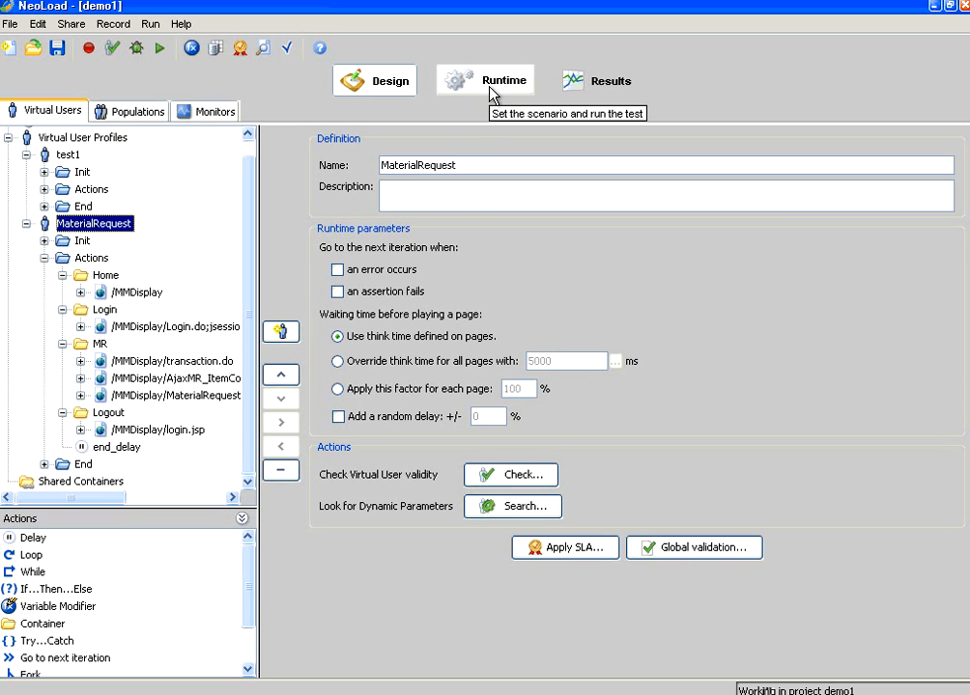
# Set scenario1's By Time run length to 3 minutes
pyautogui.click(484, 80)
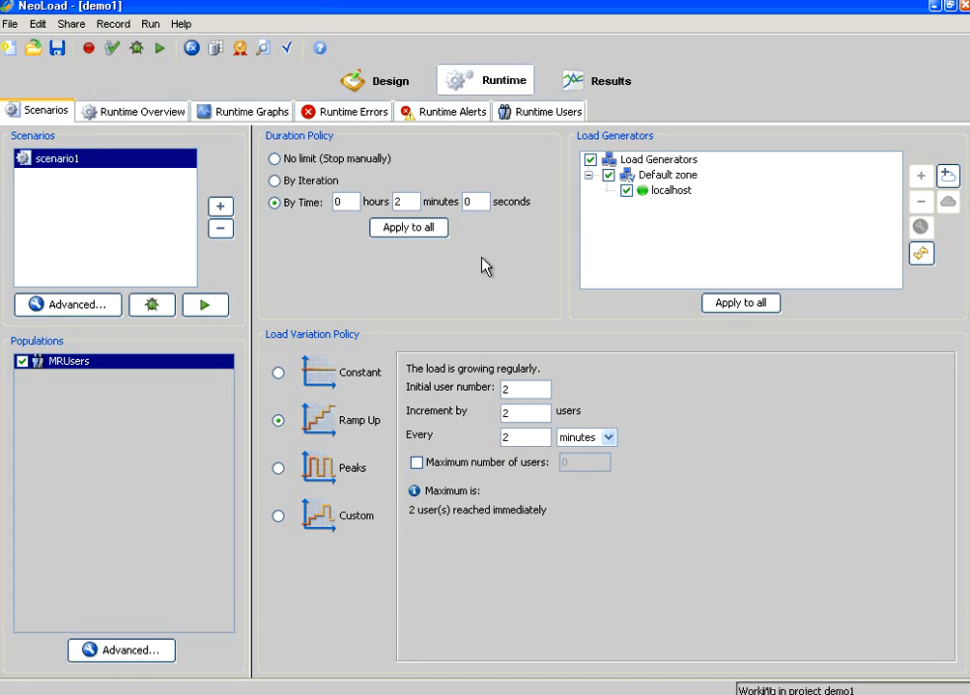
pyautogui.click(404, 201)
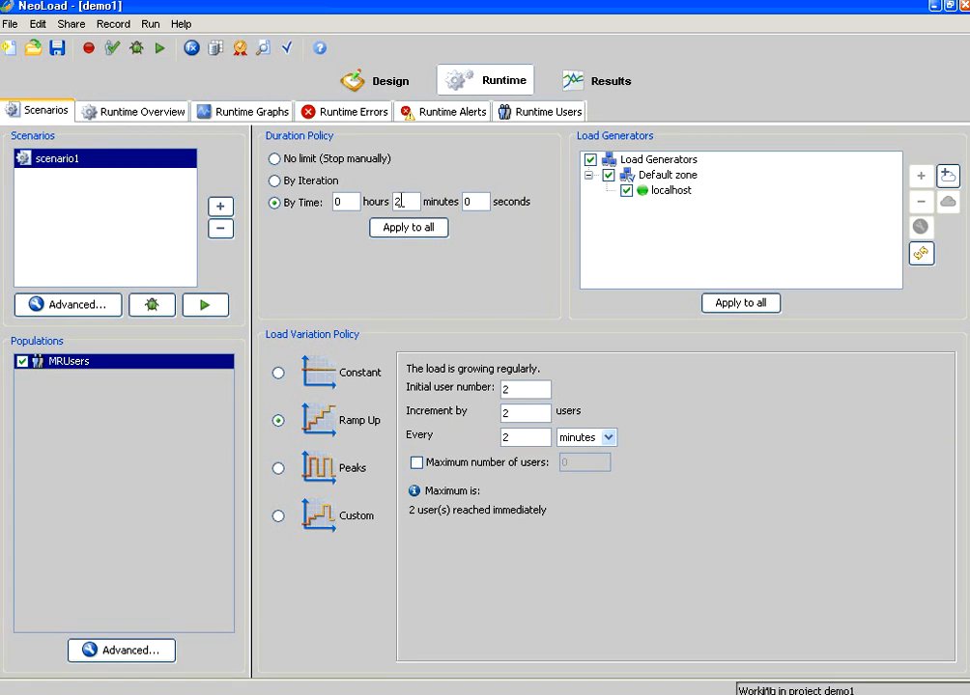
pyautogui.write('3')
pyautogui.click(526, 388)
pyautogui.write('1')
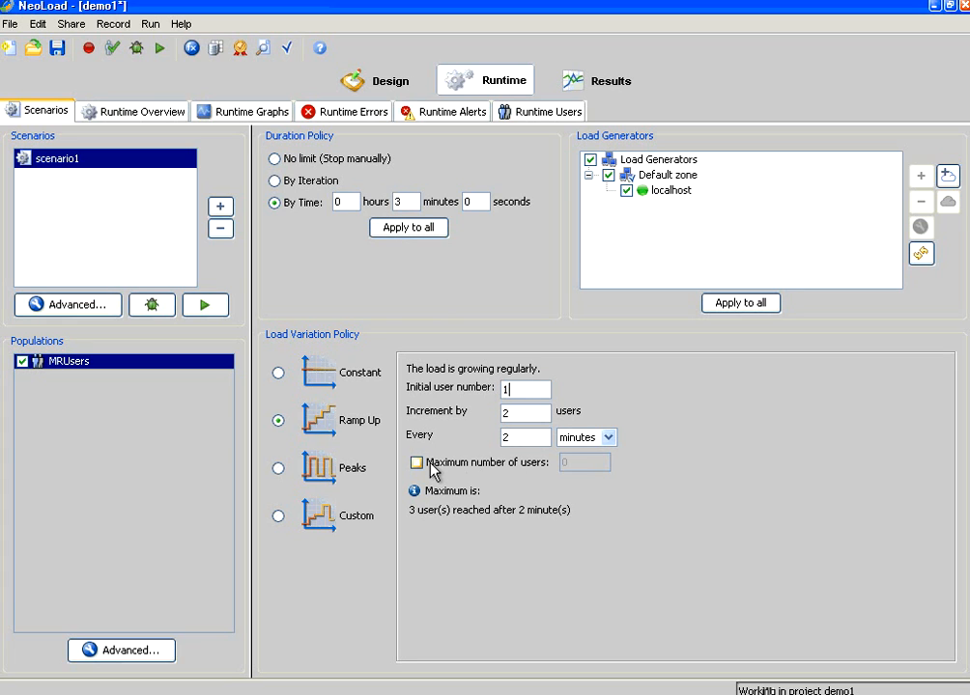
# Cap users at 10, add 1 user every 10 seconds, and save the project
pyautogui.click(417, 463)
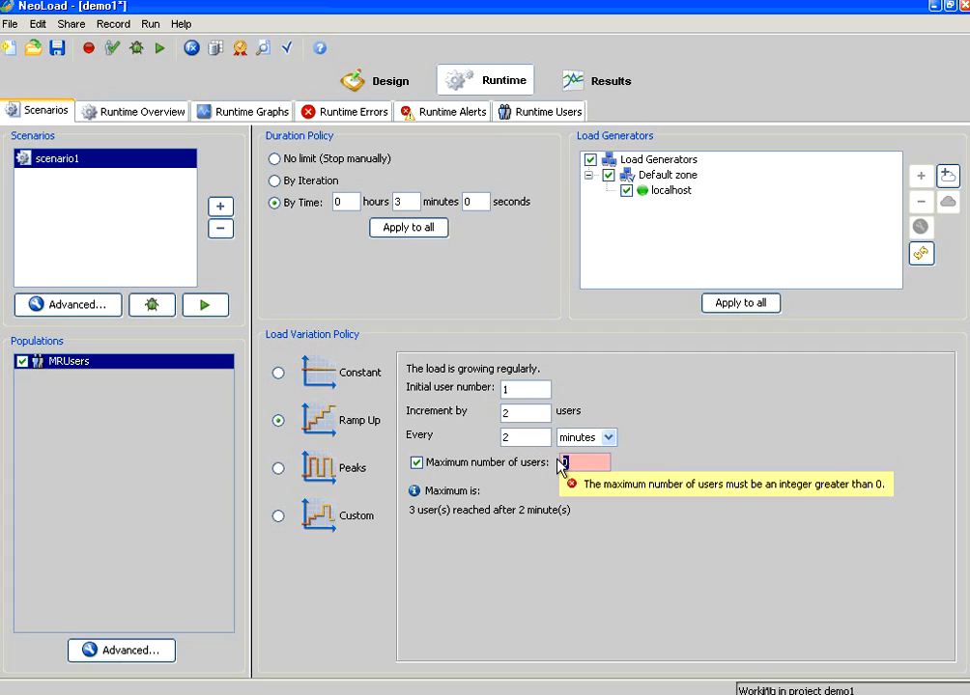
pyautogui.write('10')
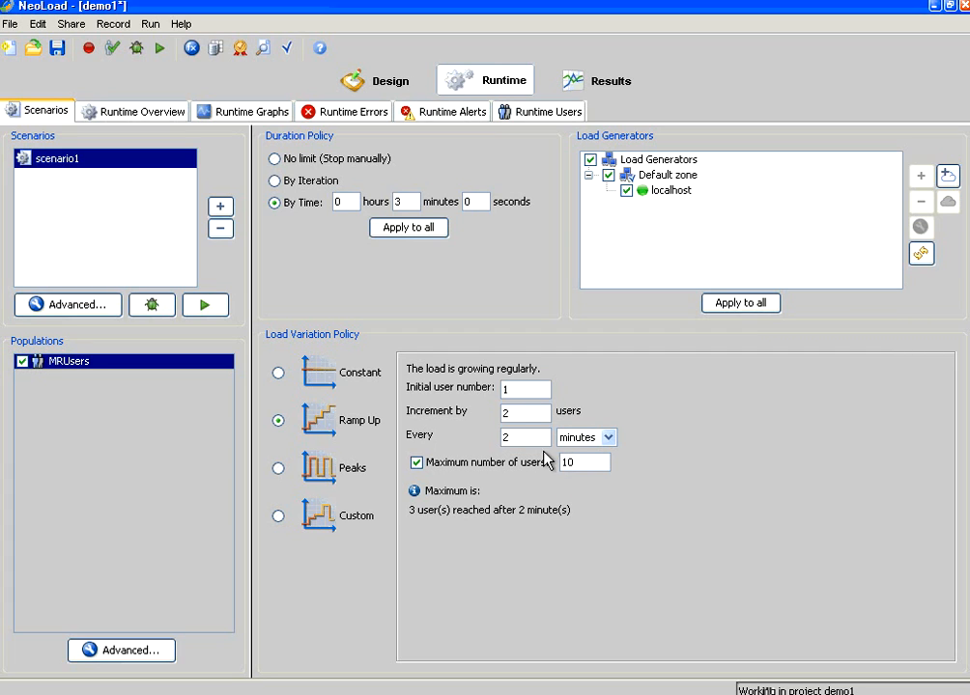
pyautogui.click(526, 413)
pyautogui.write('1')
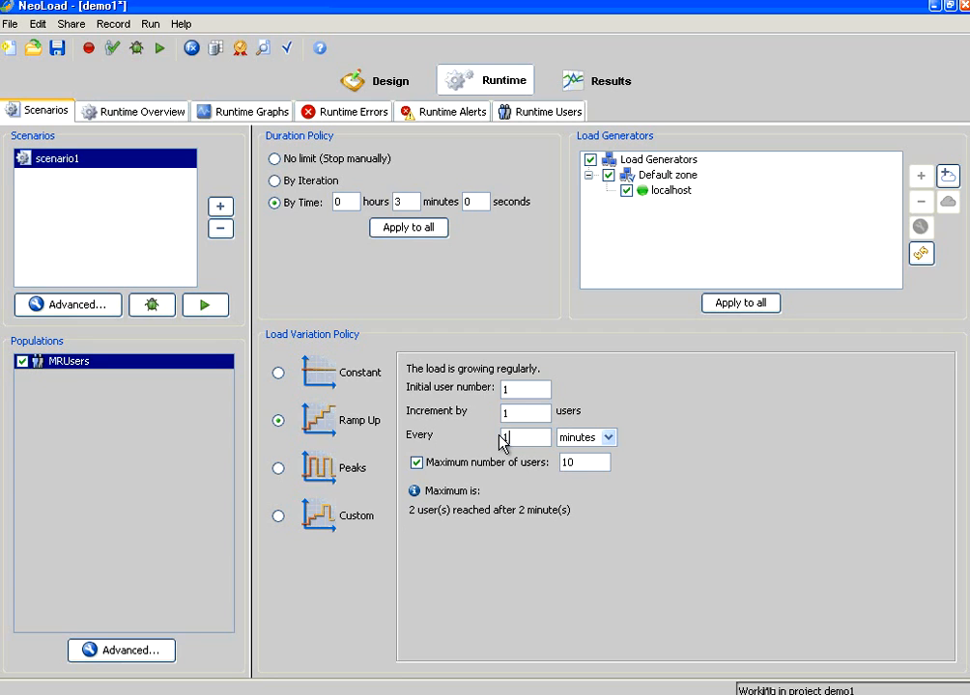
pyautogui.click(613, 438)
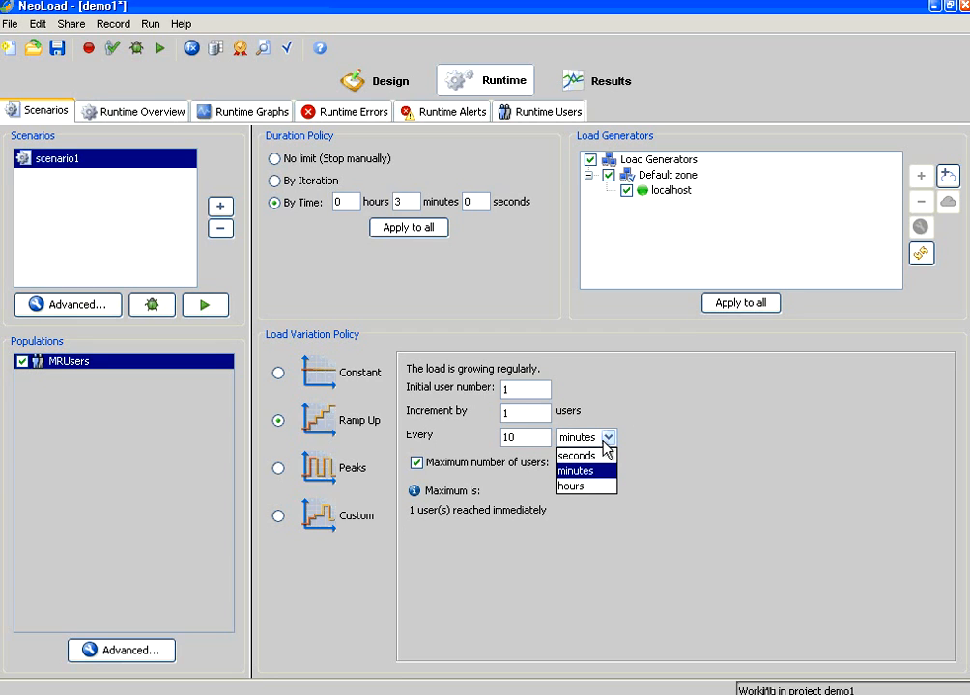
pyautogui.click(577, 455)
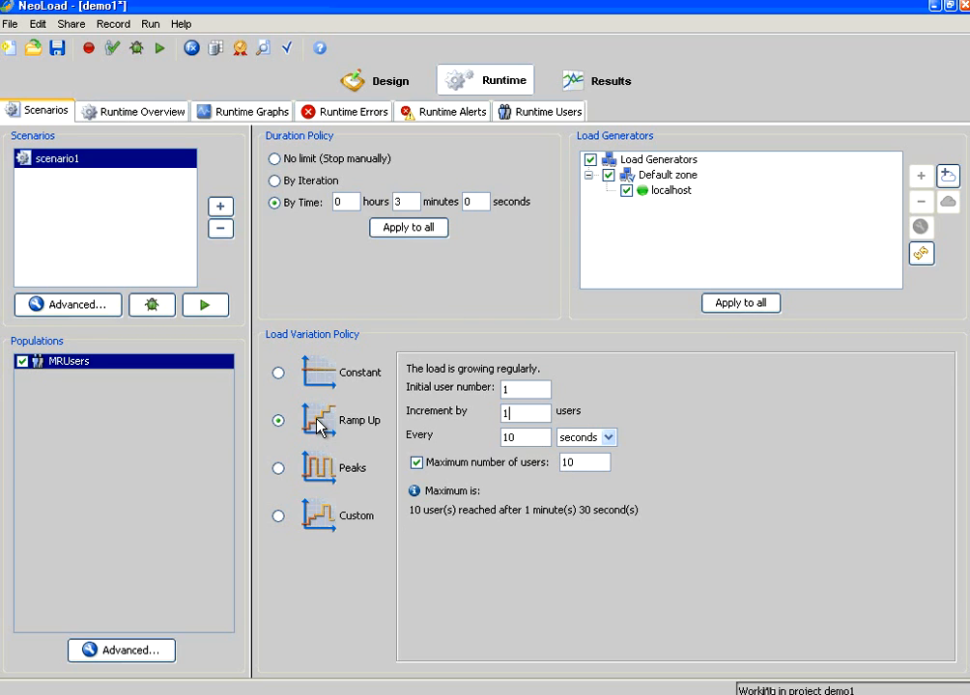
pyautogui.moveTo(309, 433)
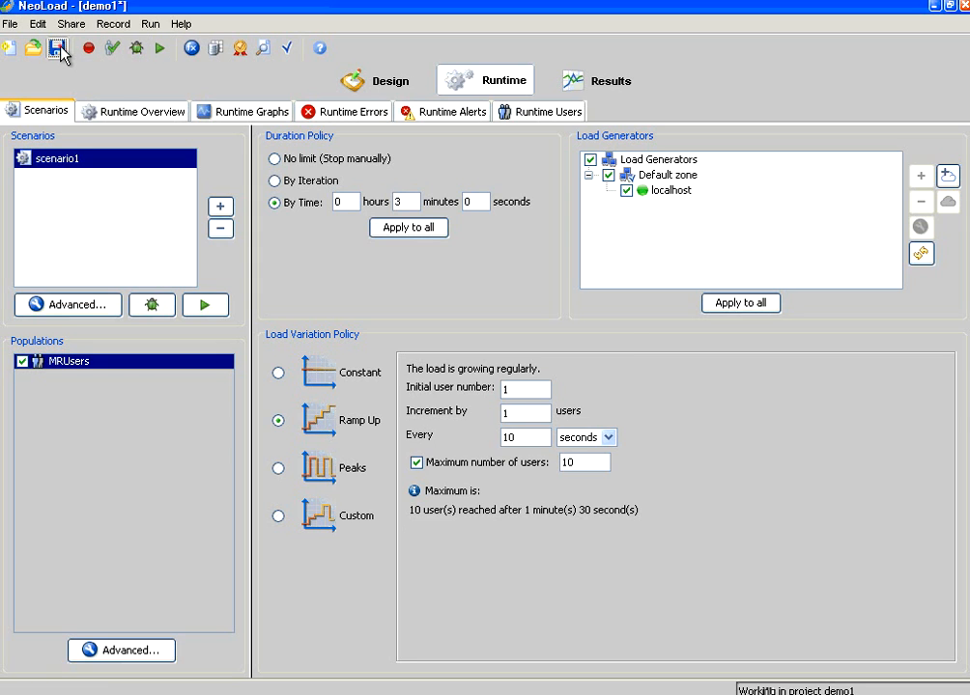
pyautogui.click(58, 48)
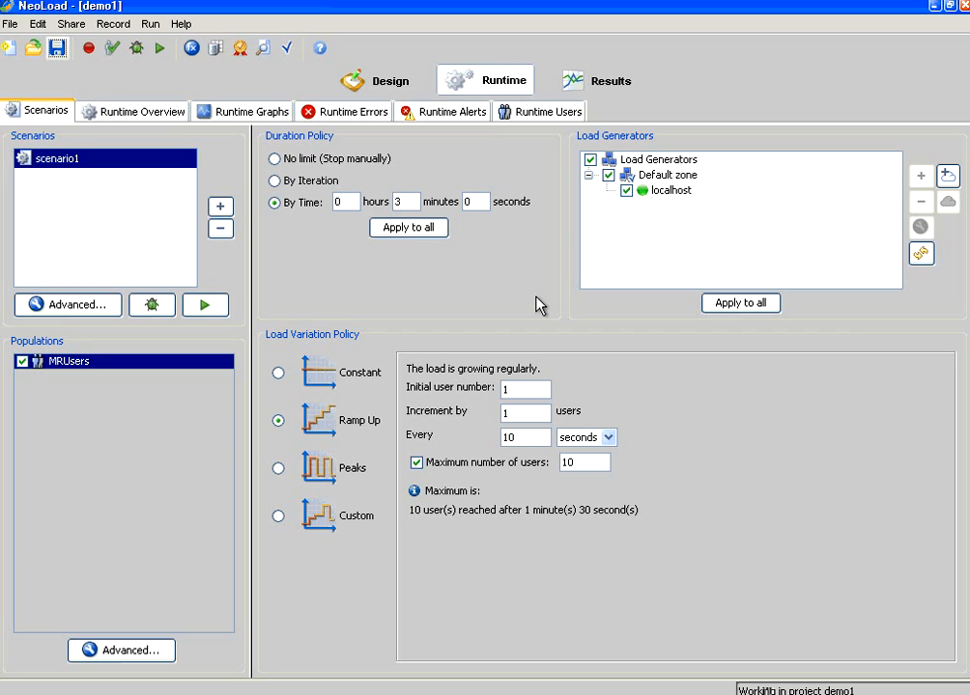
pyautogui.moveTo(359, 435)
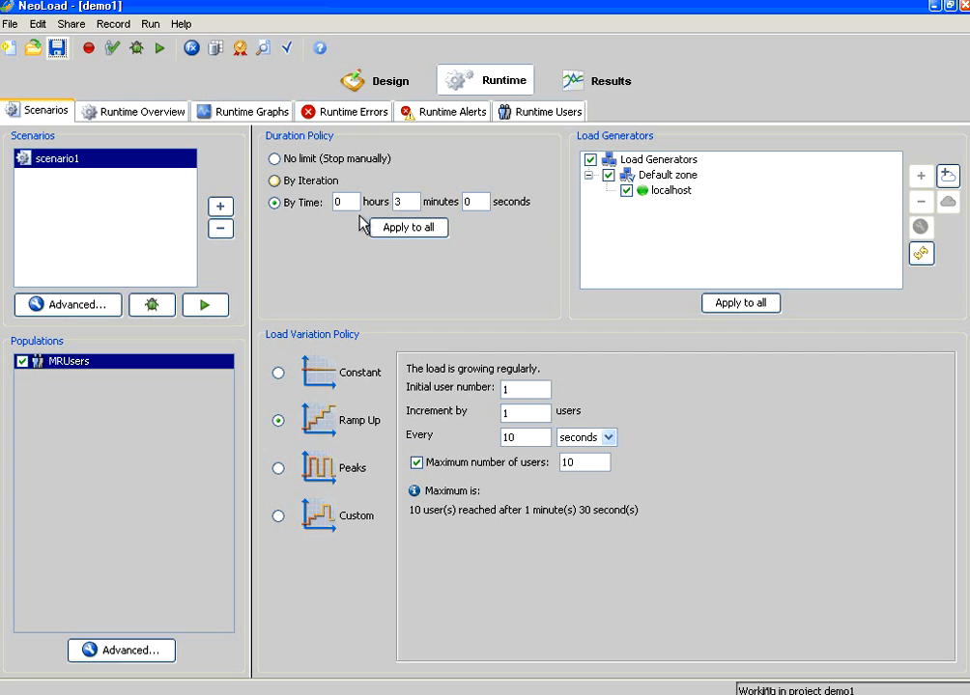
# Start the scenario, accept the counters prompt and name the test '11:01 - 11 Jul 2013 ramp up'
pyautogui.click(204, 305)
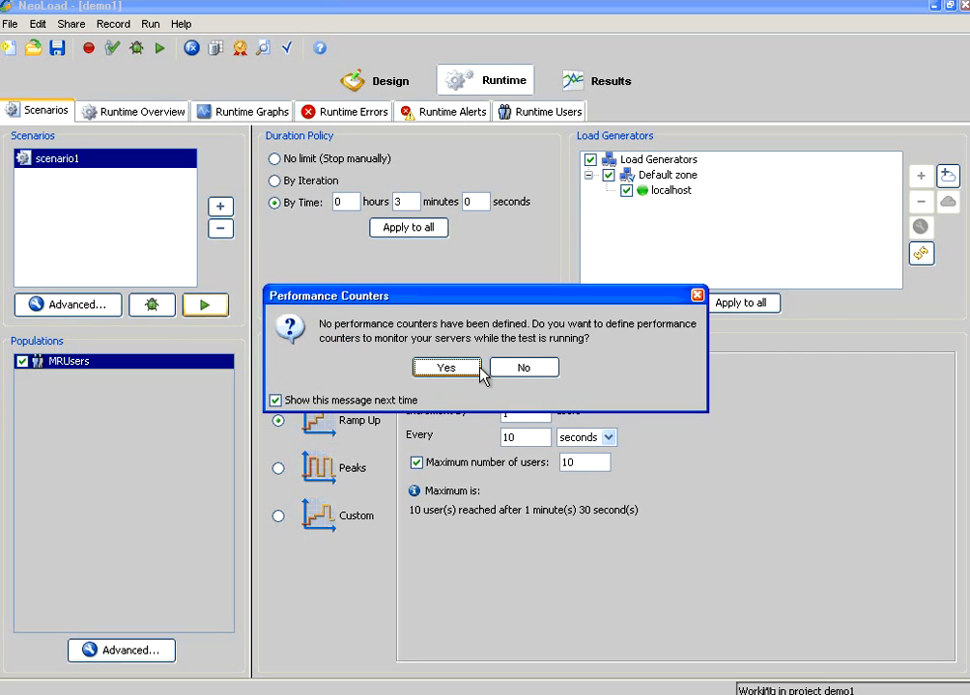
pyautogui.click(446, 367)
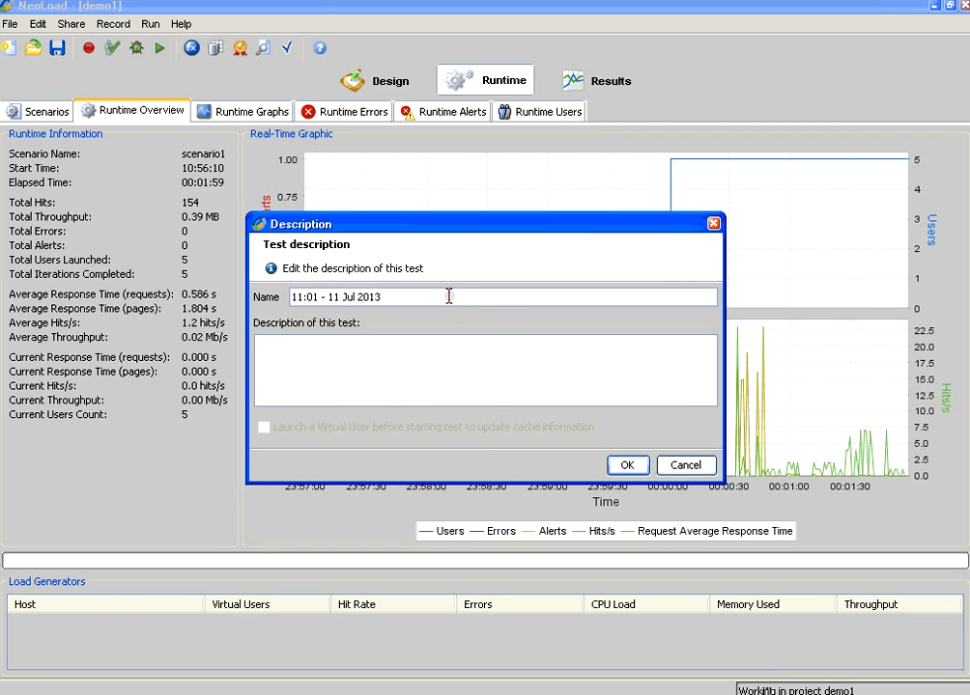
pyautogui.write('ramp up')
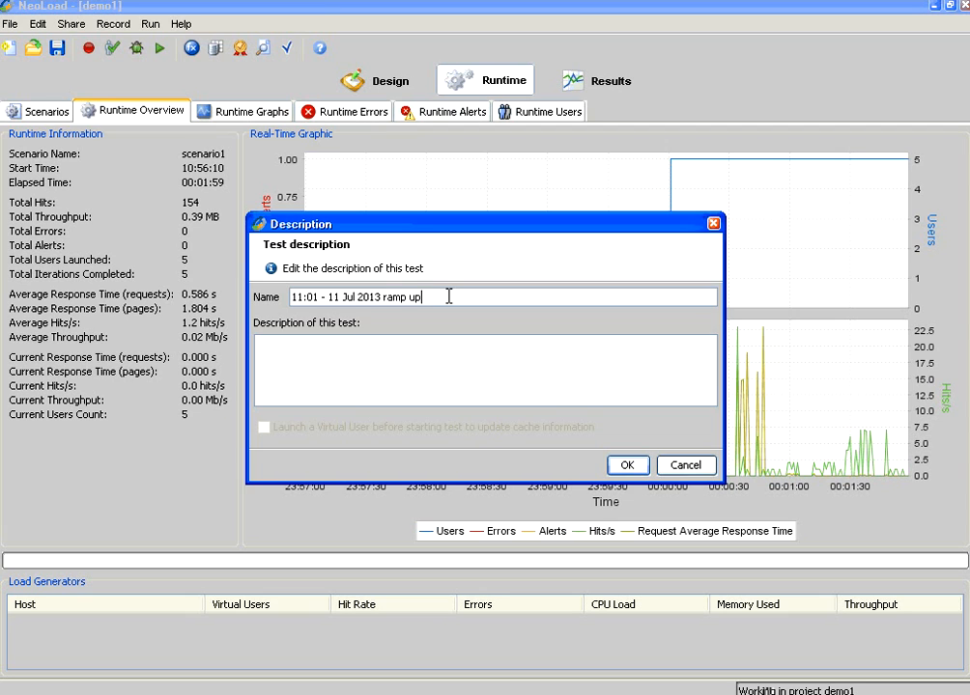
pyautogui.click(628, 465)
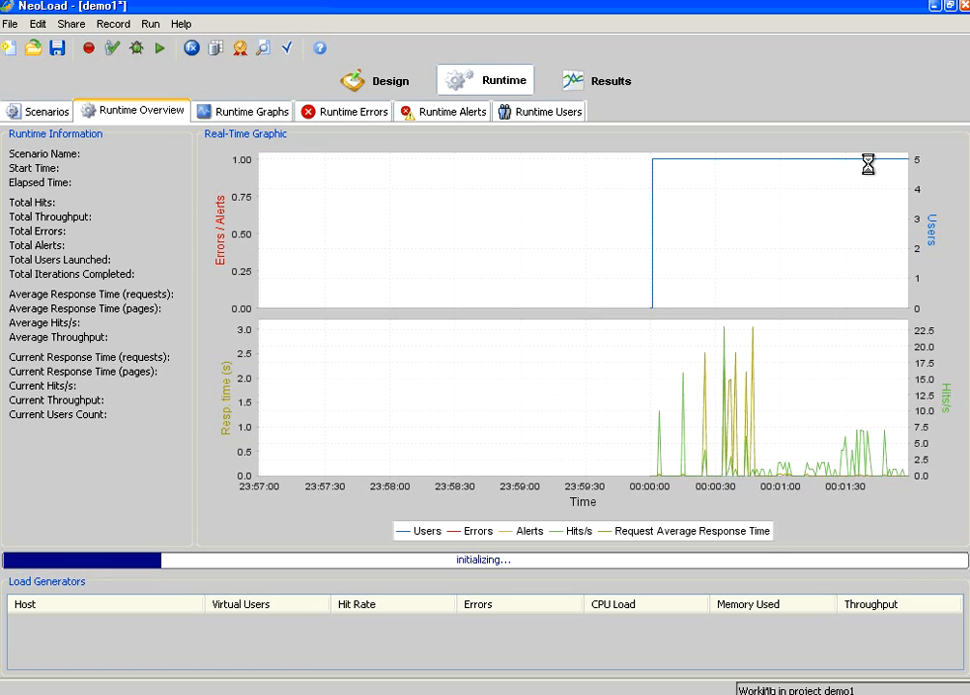
pyautogui.moveTo(768, 268)
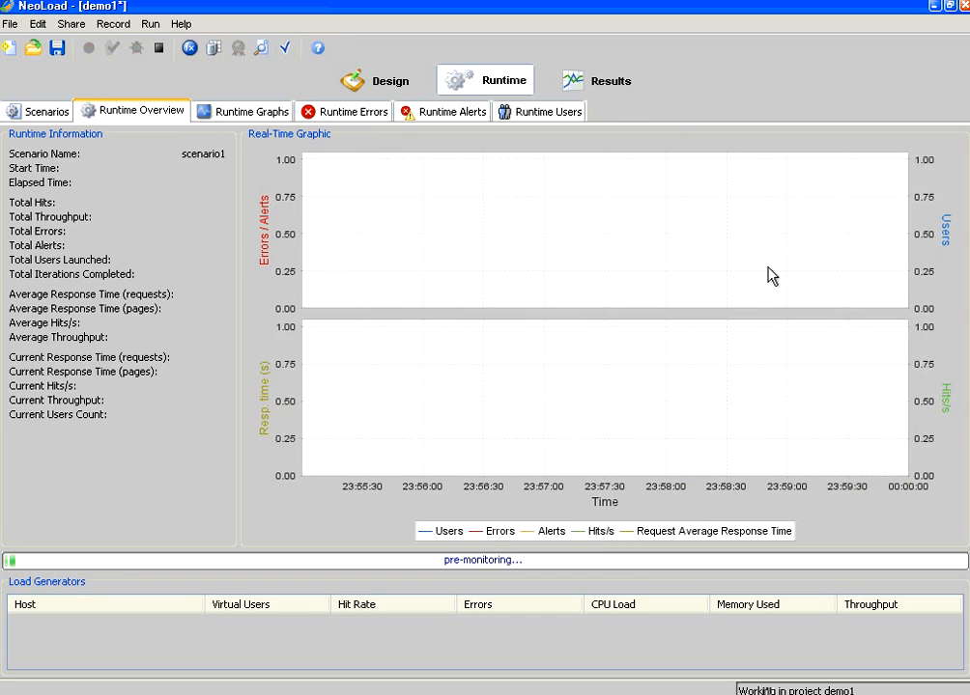
# Watch the Runtime Overview as users climb to 7 with no errors
pyautogui.click(112, 47)
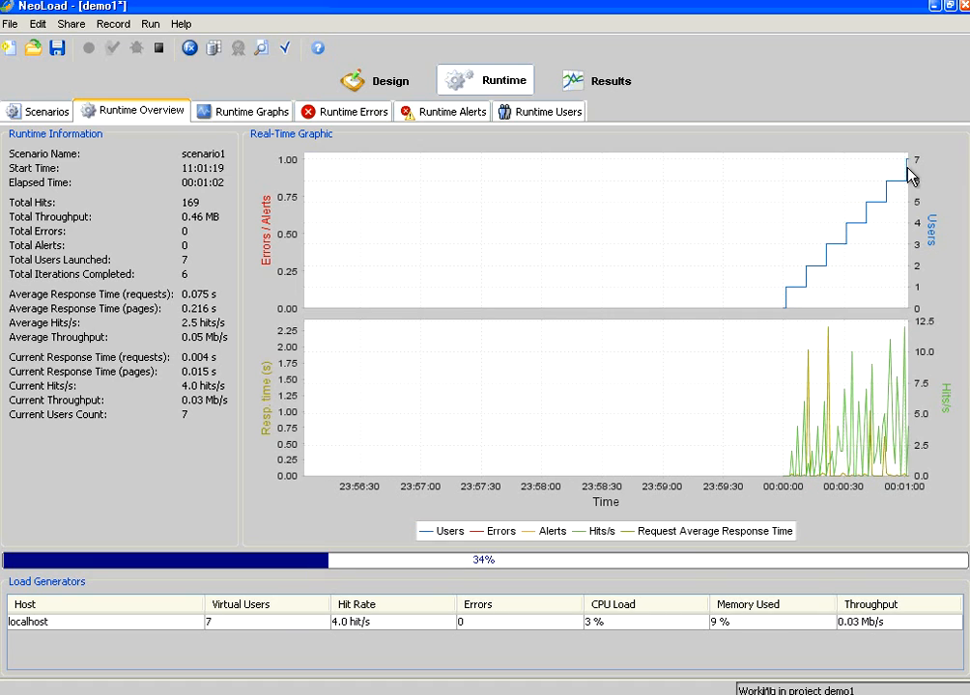
pyautogui.moveTo(681, 184)
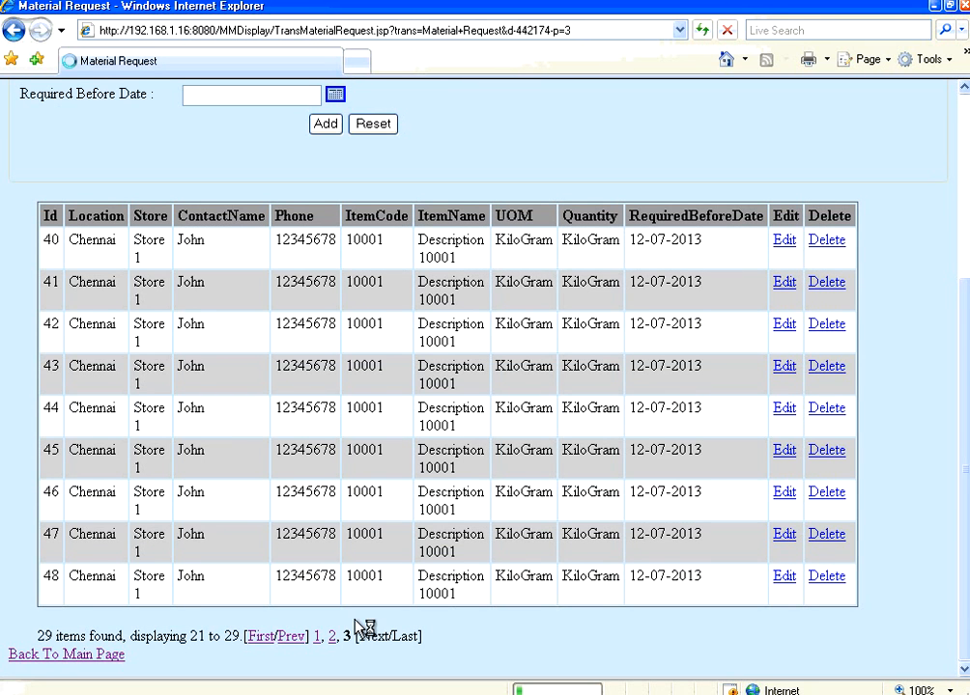
pyautogui.moveTo(401, 626)
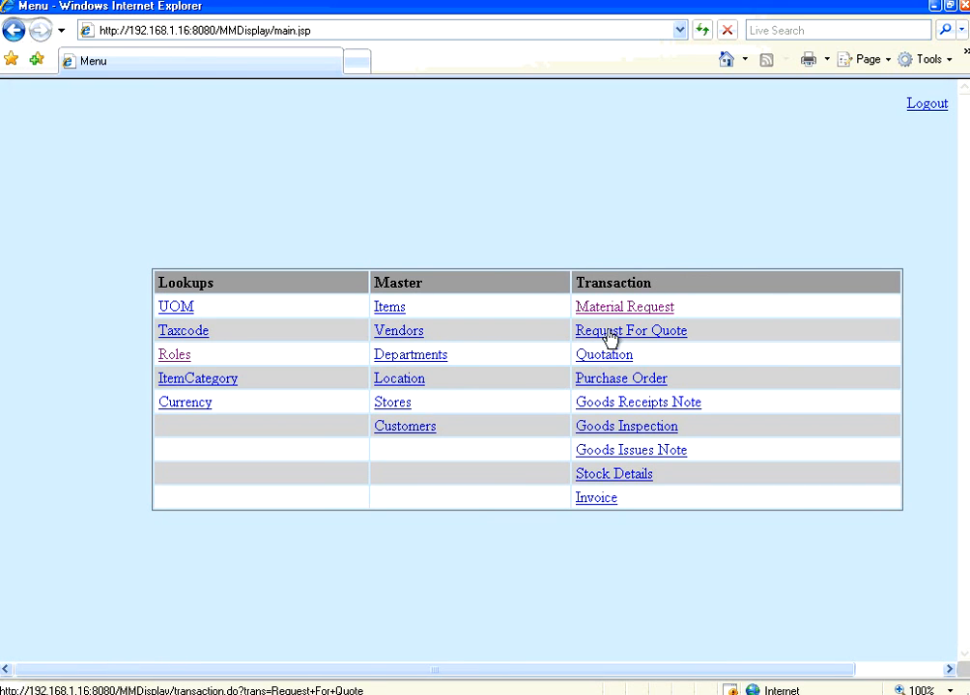
# Reopen the Material Request records, now reporting 69 items
pyautogui.click(624, 306)
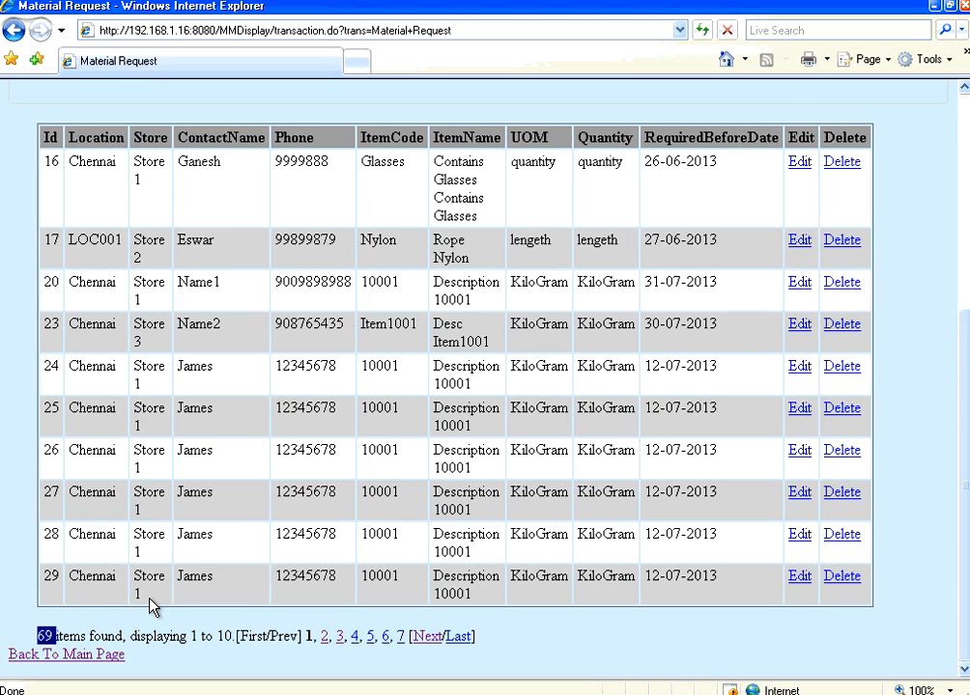
pyautogui.moveTo(93, 644)
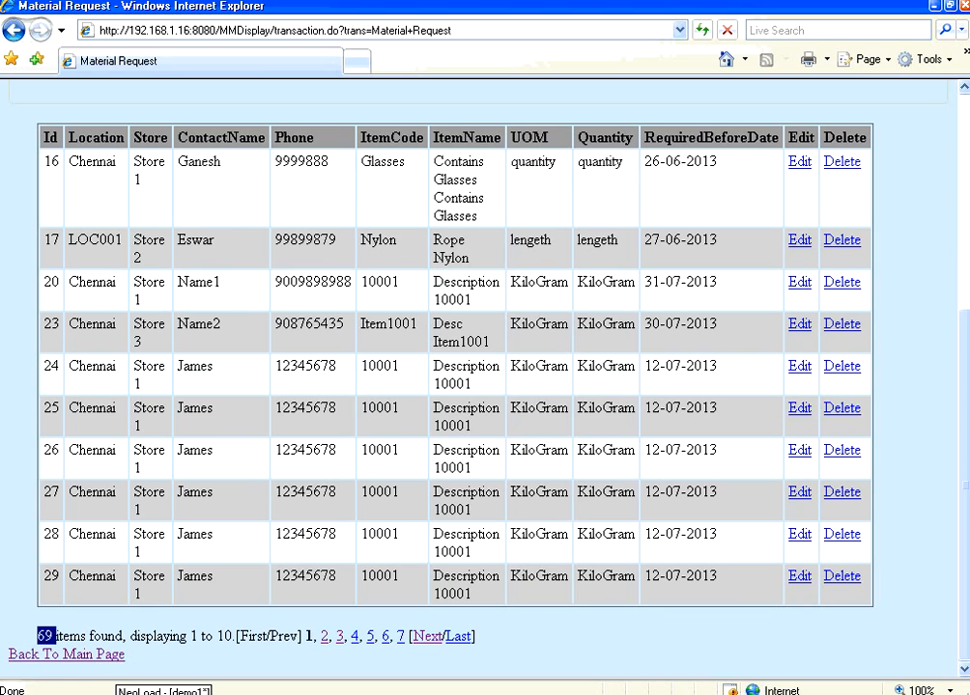
pyautogui.moveTo(285, 669)
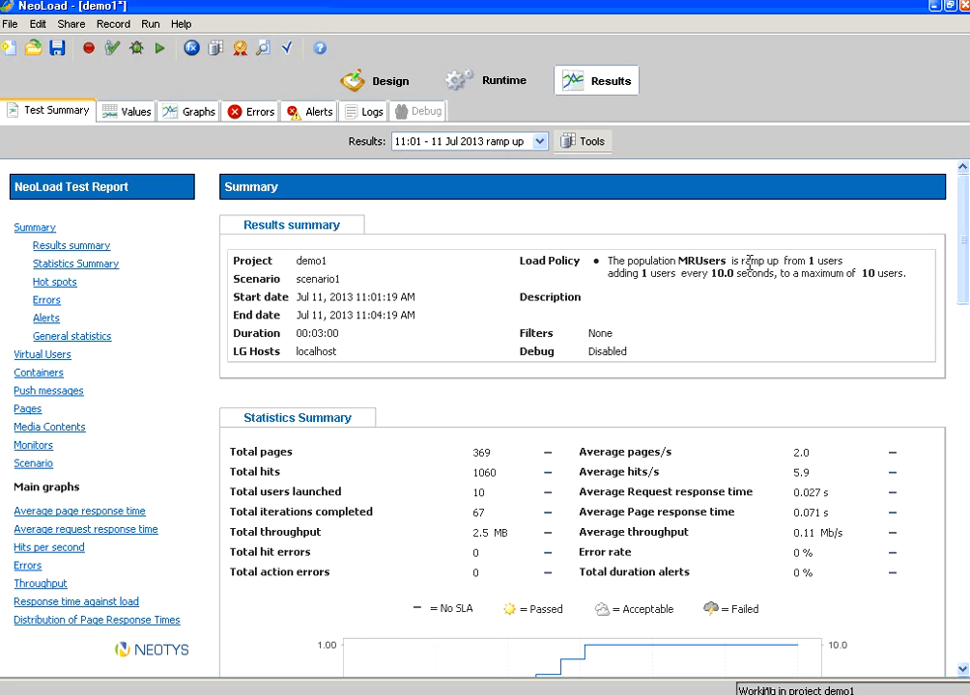
pyautogui.moveTo(715, 275)
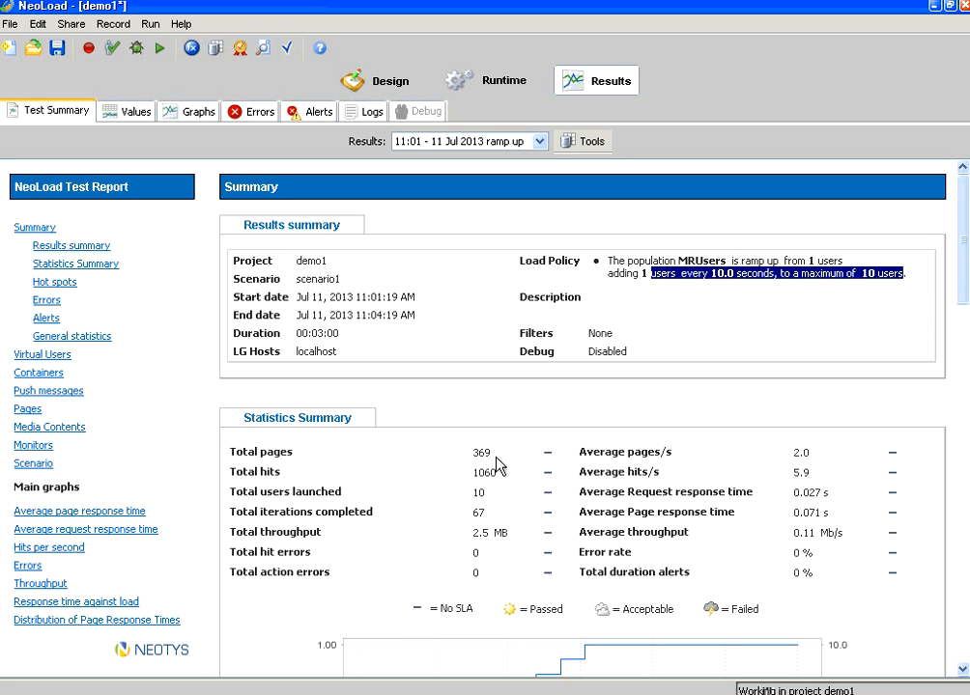
# Highlight the summary's 369 total pages, 1060 total hits and 2.5 MB throughput
pyautogui.doubleClick(481, 452)
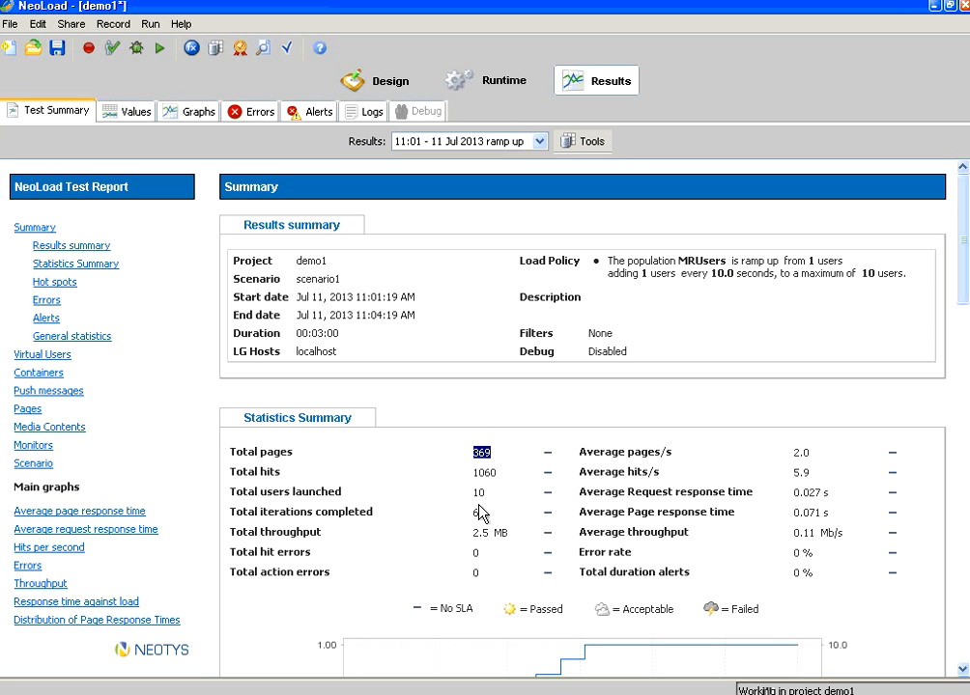
pyautogui.click(484, 472)
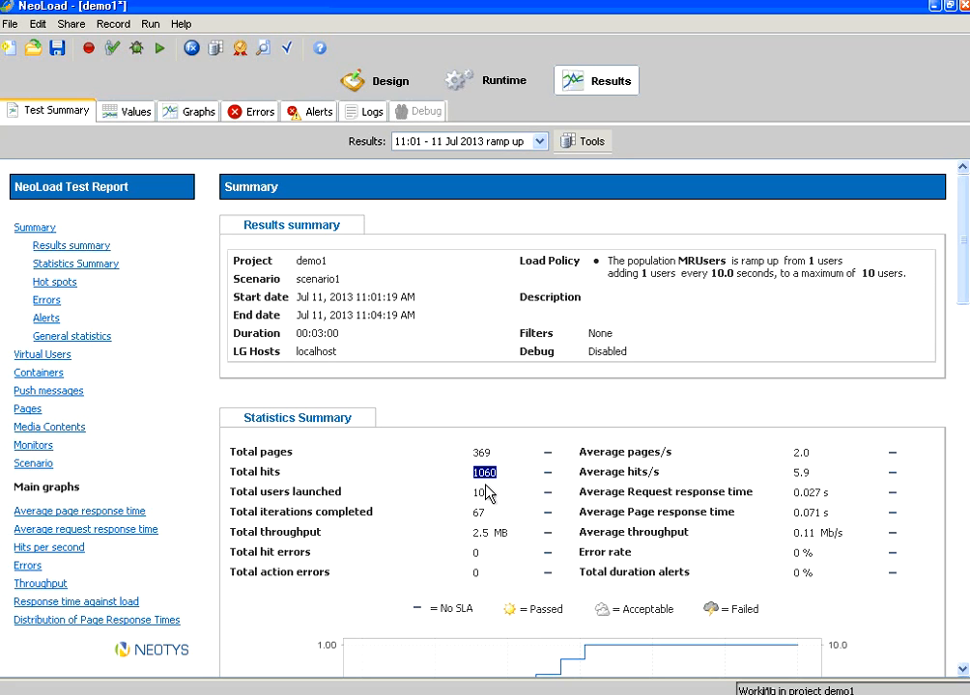
pyautogui.moveTo(480, 516)
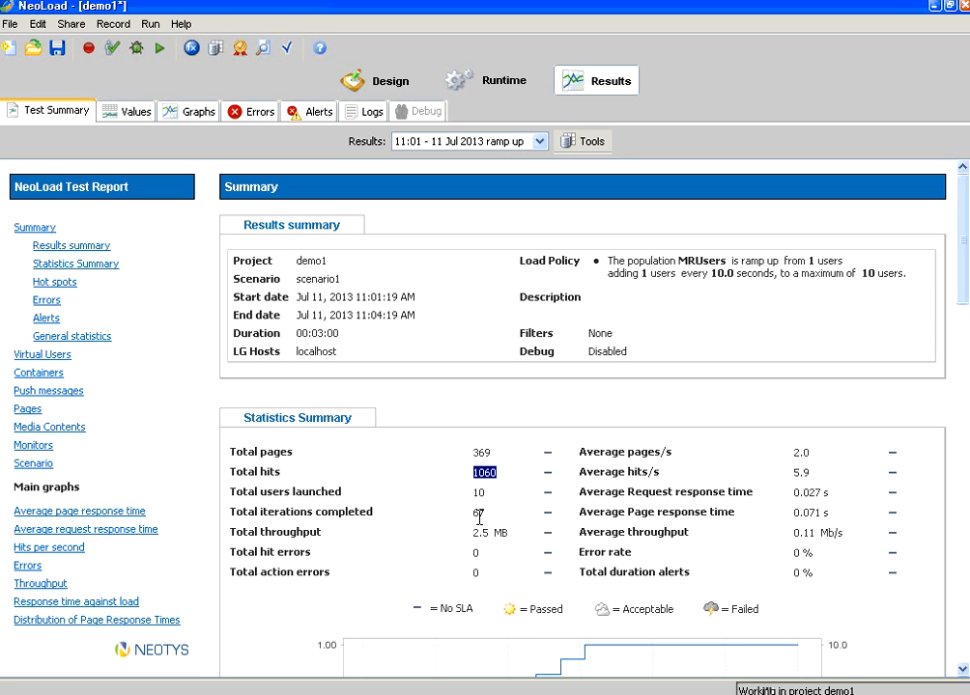
pyautogui.click(488, 532)
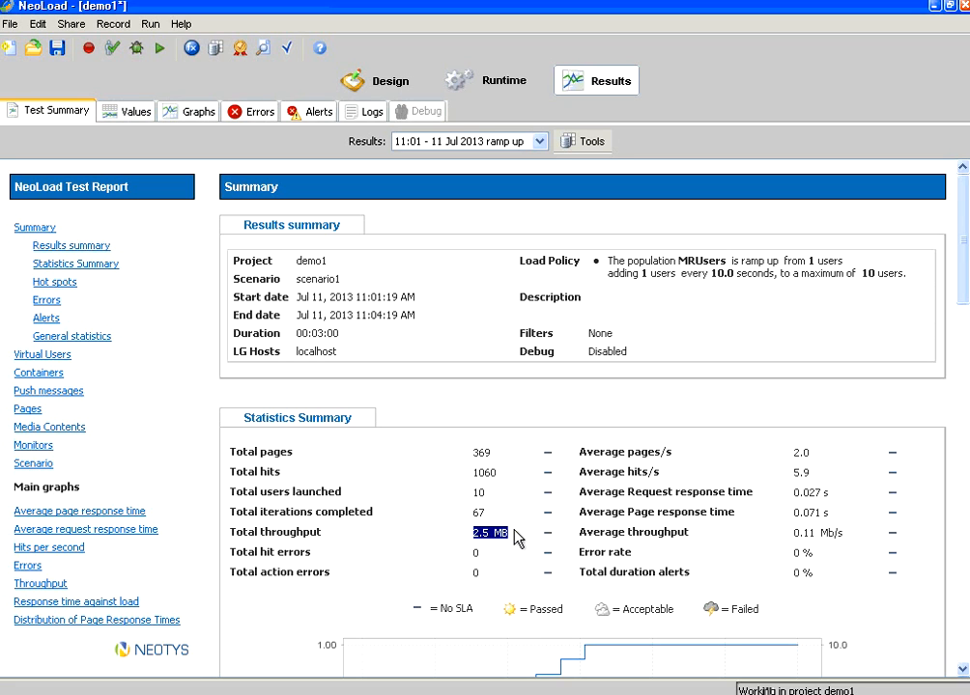
pyautogui.moveTo(836, 522)
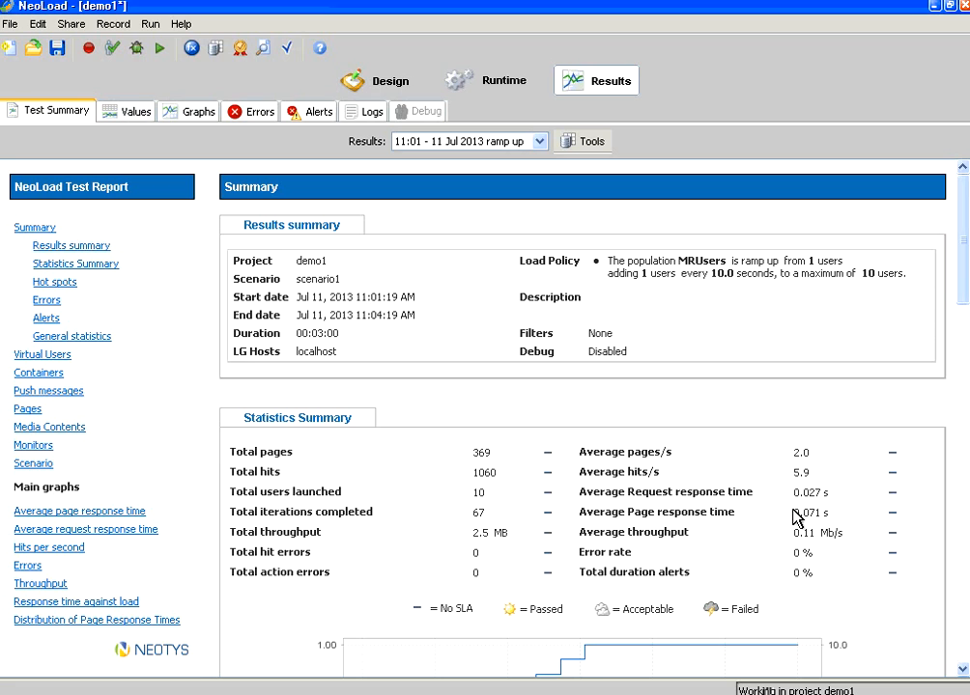
pyautogui.moveTo(883, 476)
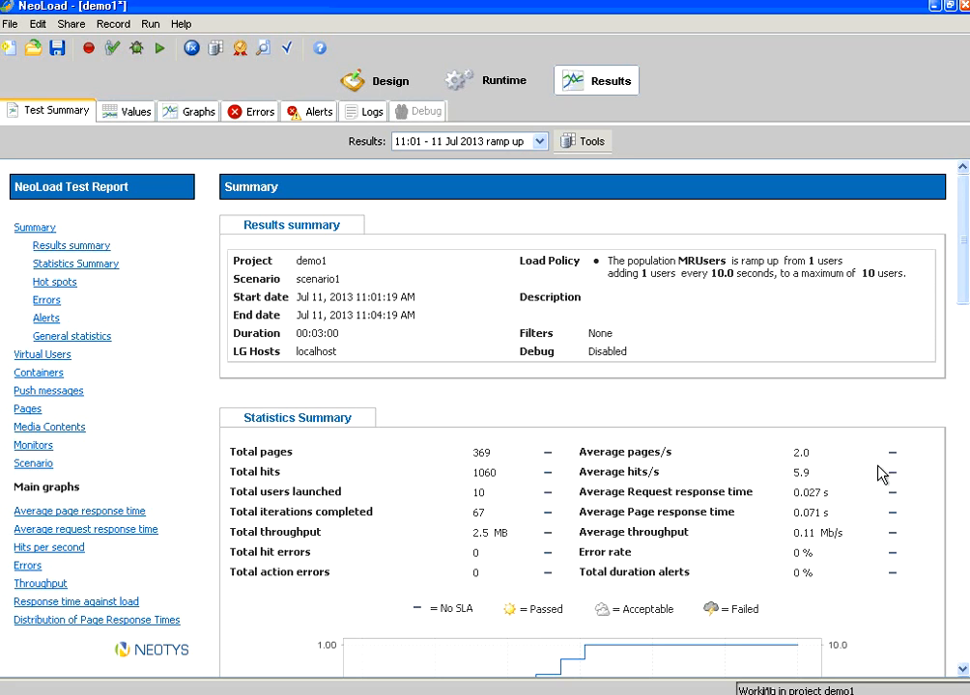
pyautogui.moveTo(459, 214)
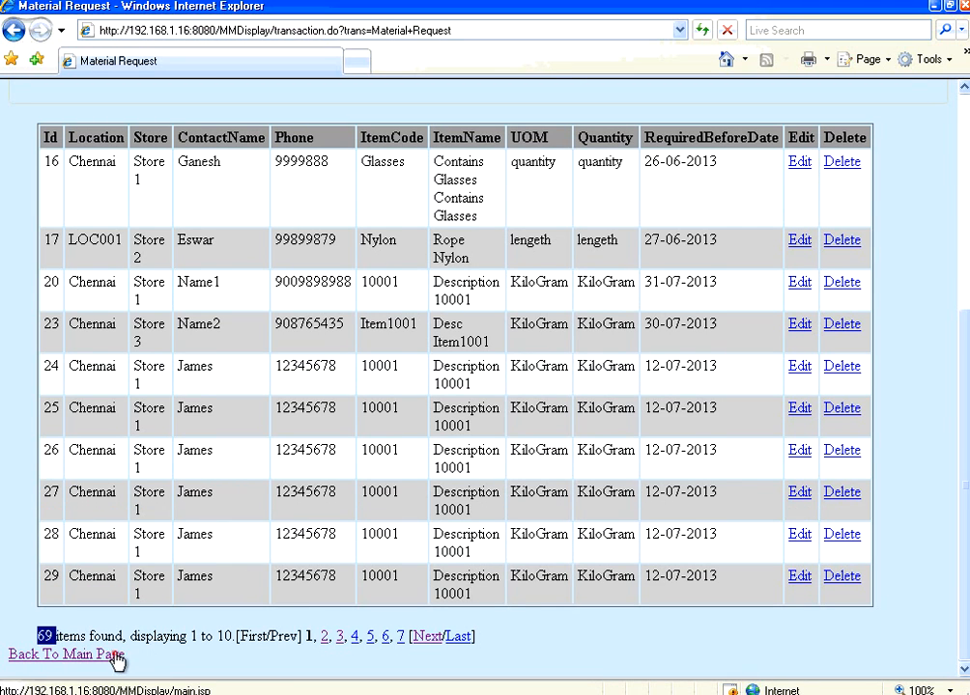
# Return to the main page to reload the Material Request list, now 88 items
pyautogui.click(63, 654)
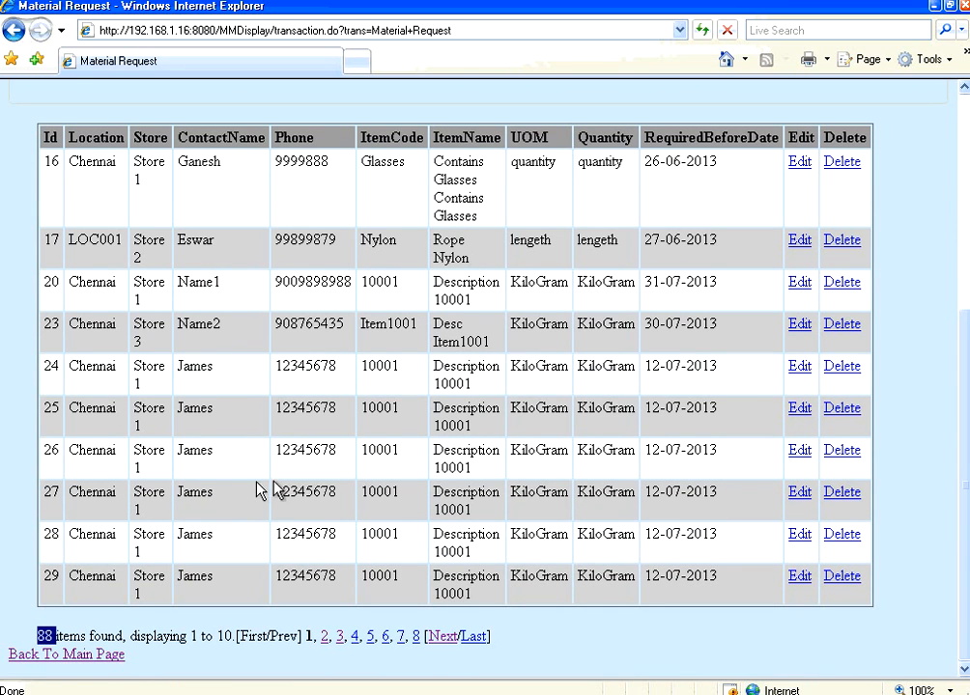
pyautogui.moveTo(319, 478)
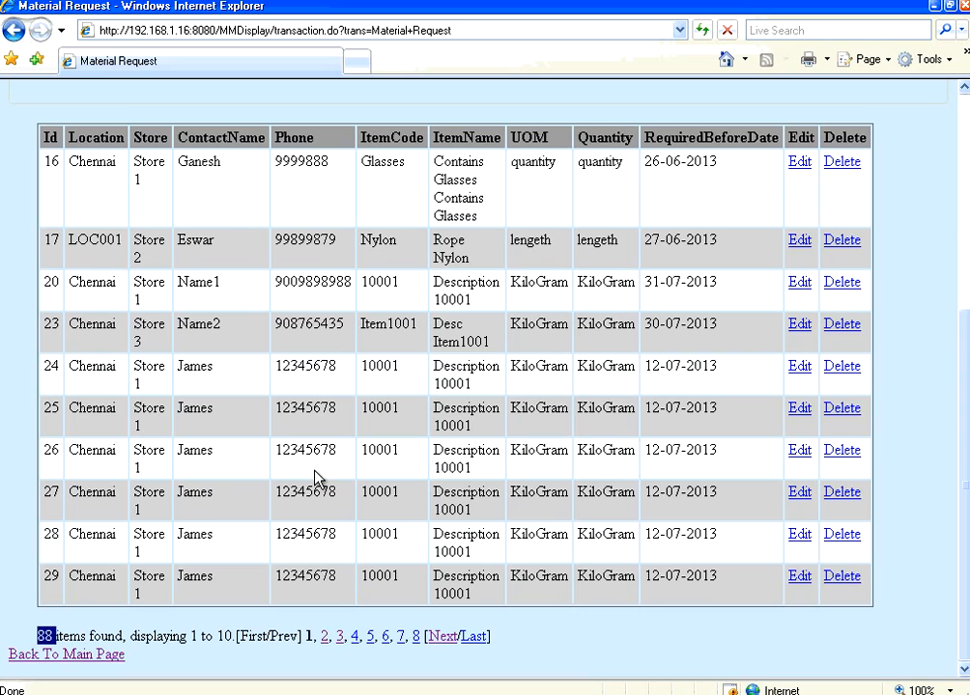